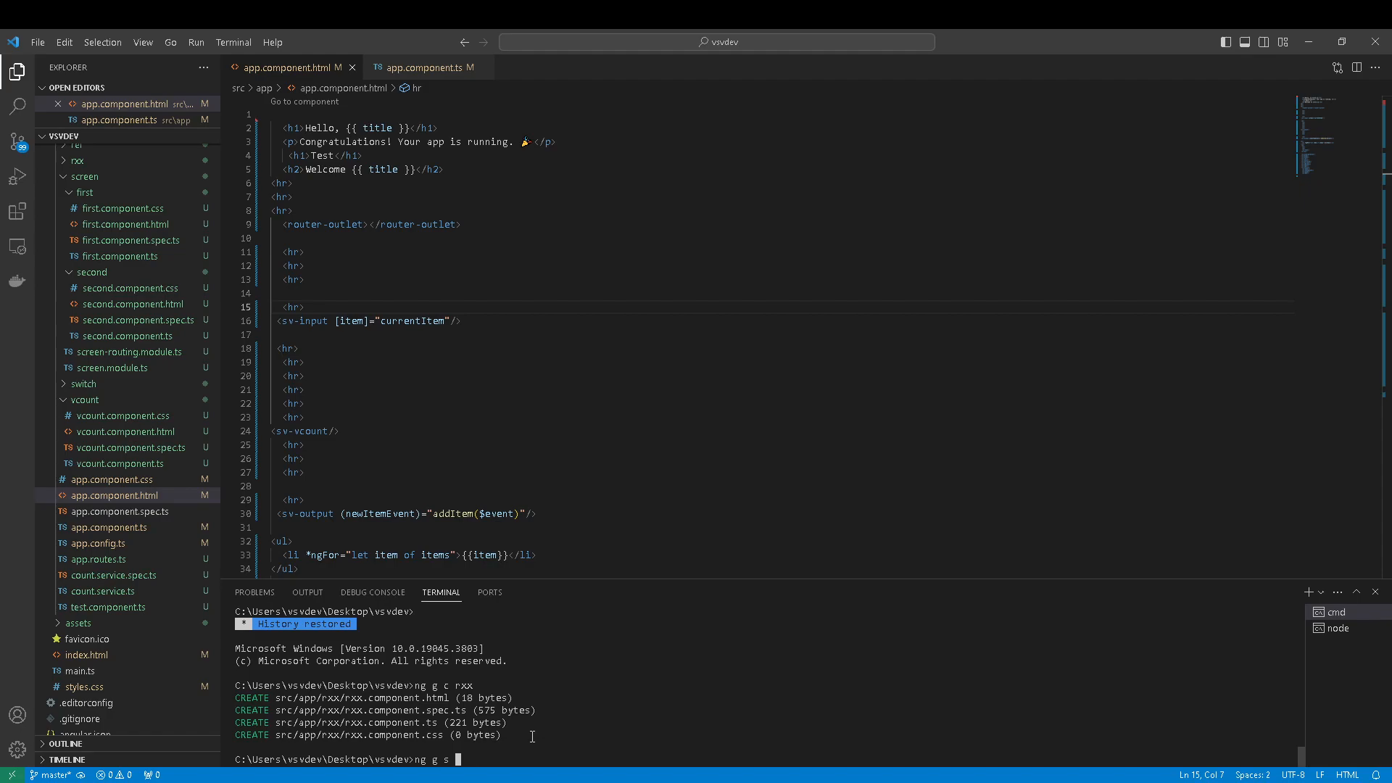
Generate the Angular service named data with ng g s data, creating data.service.ts and its spec.
{"action": "type", "text": "data"}
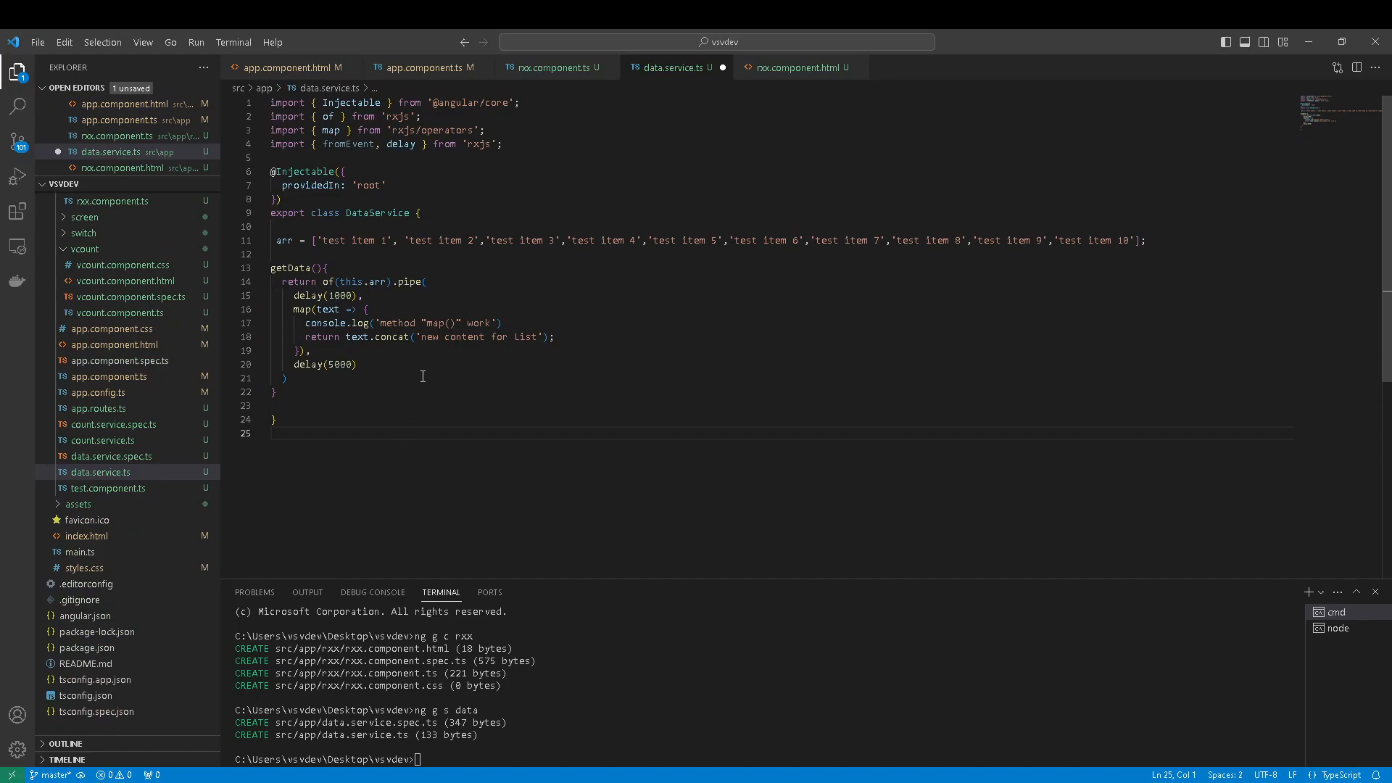
{"action": "mouse_move", "coordinate": [361, 209]}
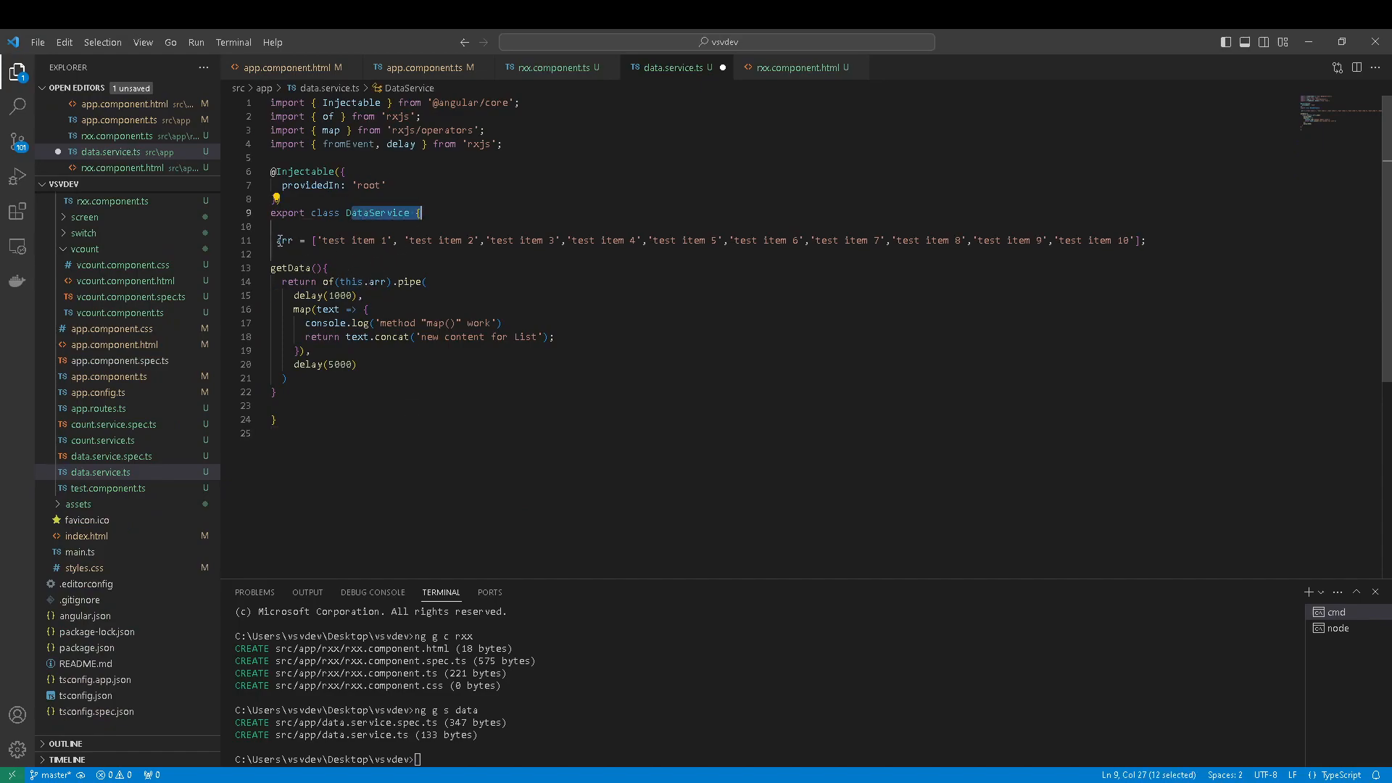
Review DataService's getData pipeline — the map callback's console log and appended new List content — then save.
{"action": "double_click", "coordinate": [284, 240]}
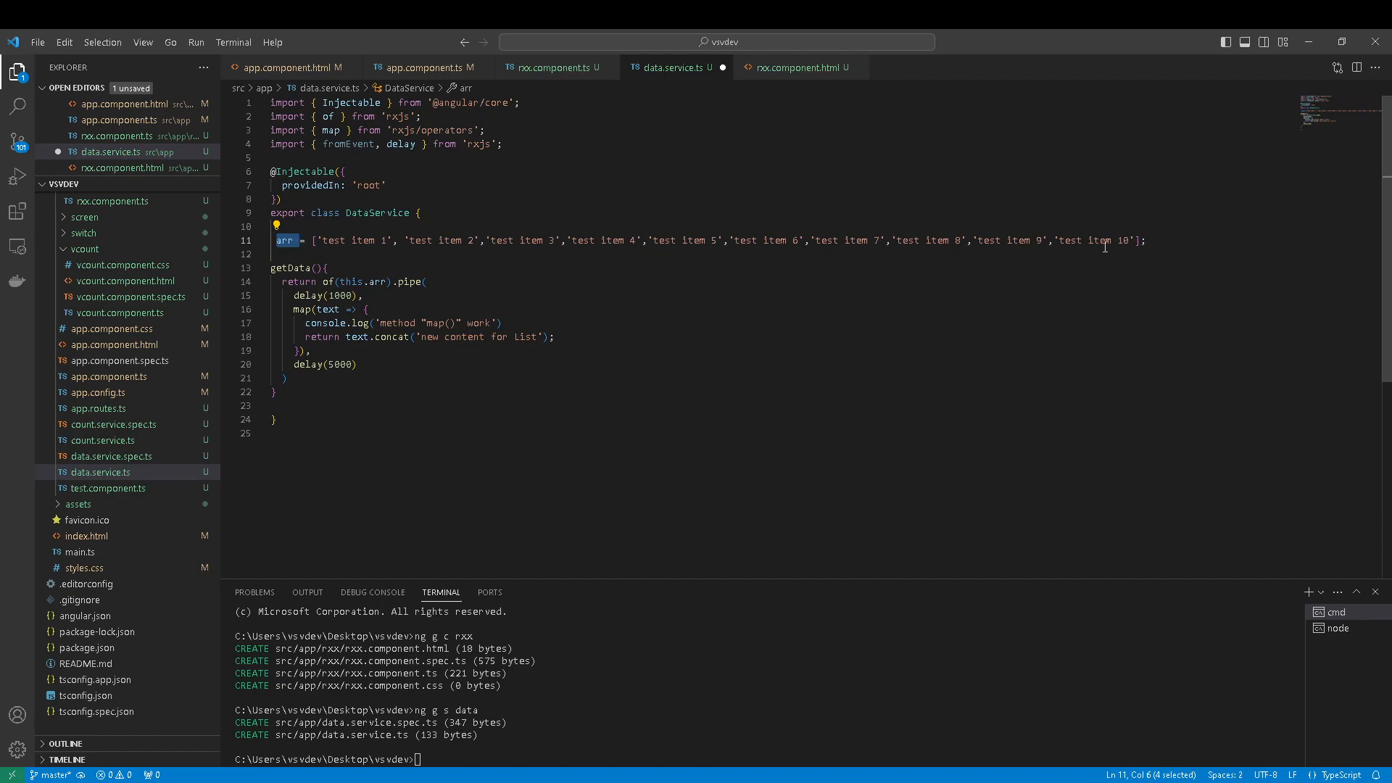
{"action": "mouse_move", "coordinate": [270, 276]}
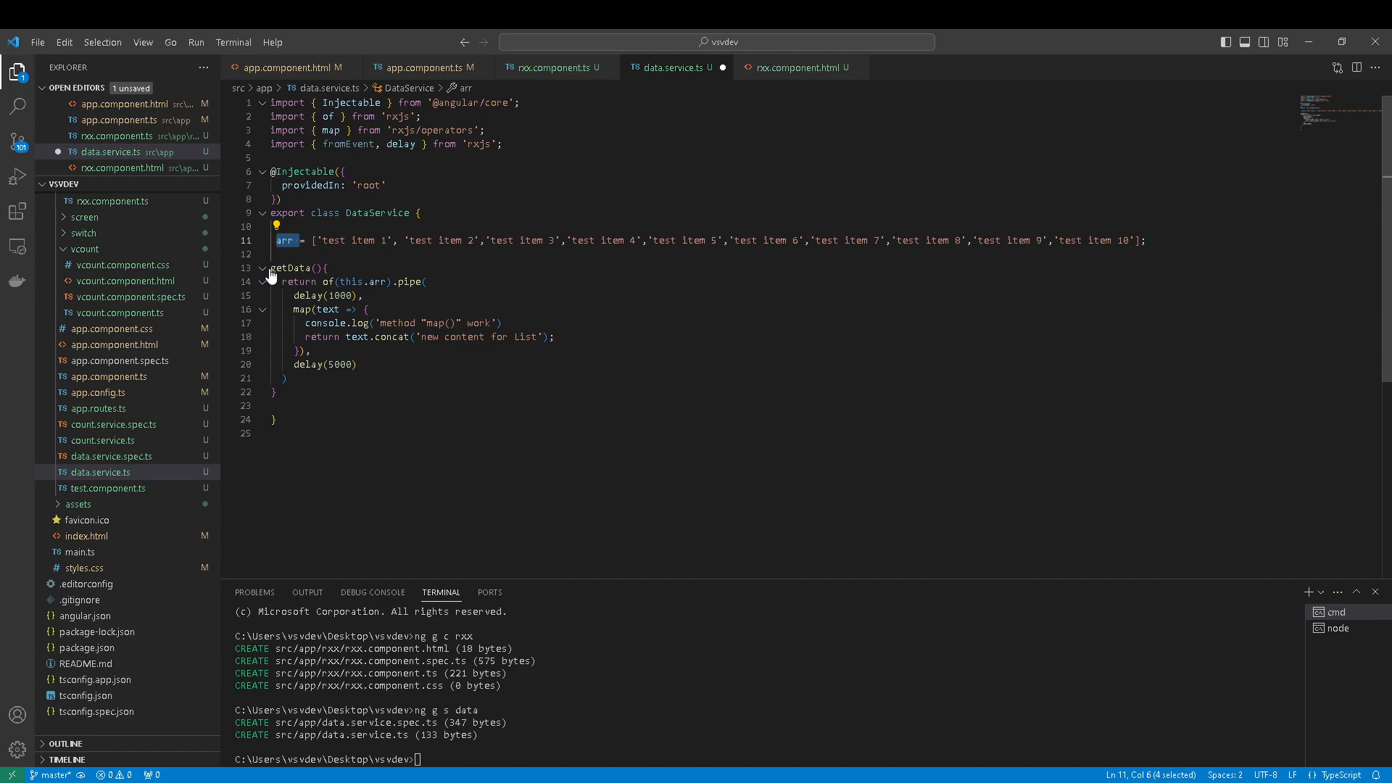
{"action": "double_click", "coordinate": [297, 267]}
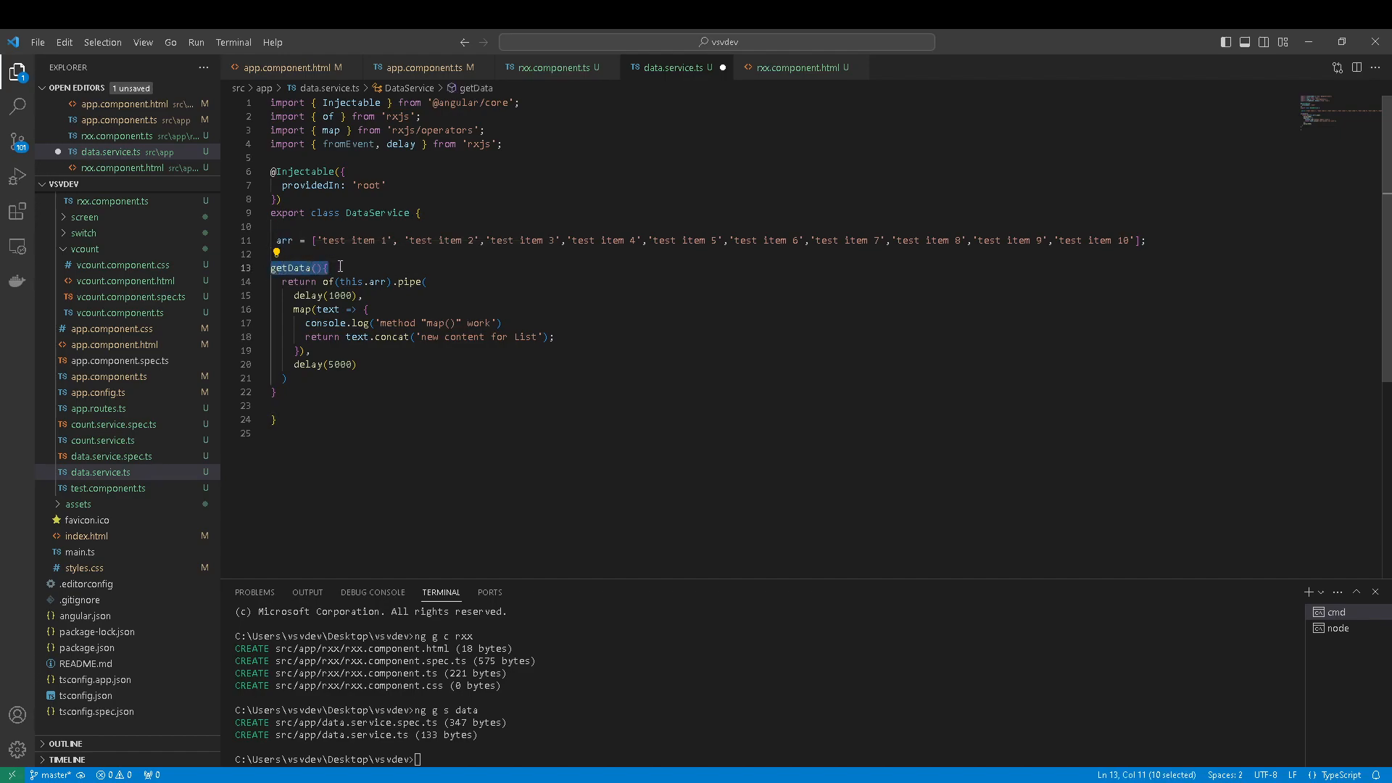
{"action": "mouse_move", "coordinate": [363, 309]}
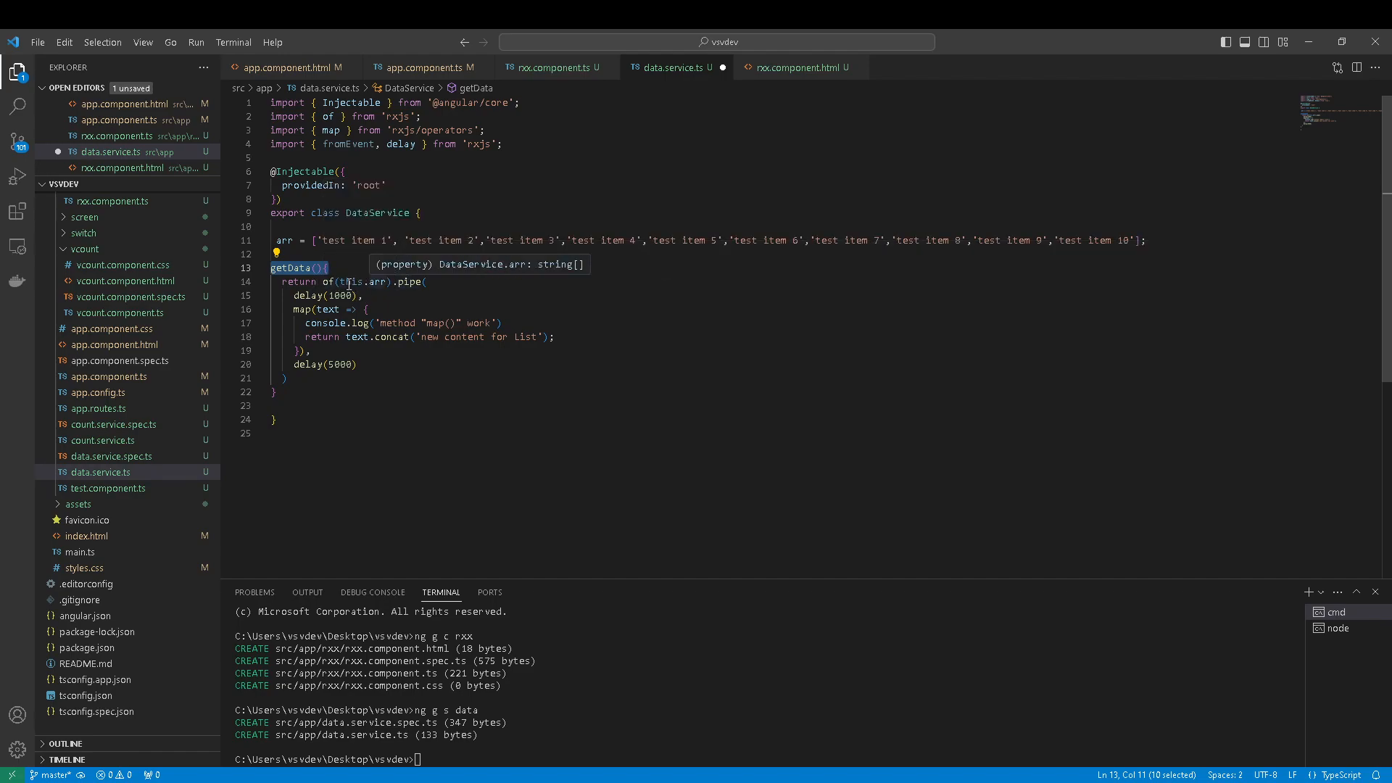
{"action": "mouse_move", "coordinate": [320, 295]}
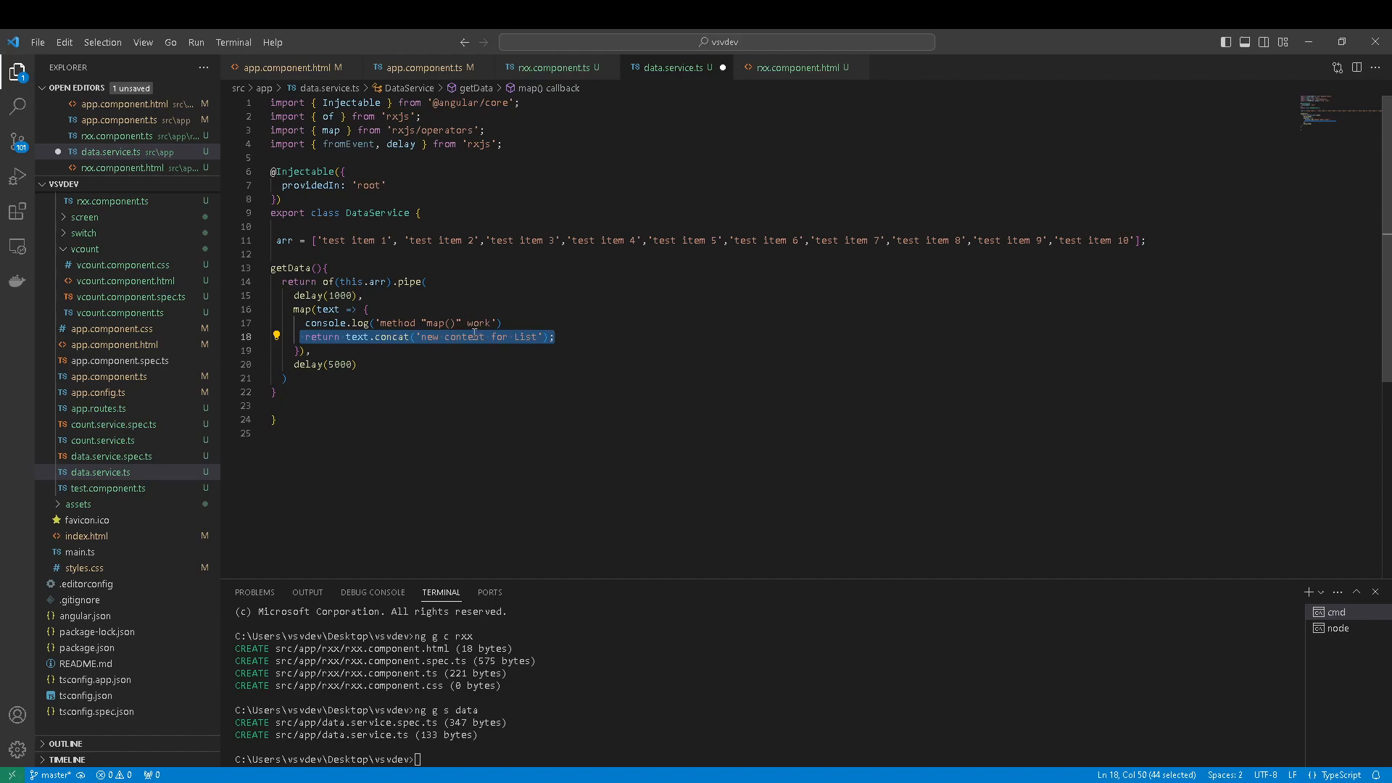
{"action": "left_click_drag", "start_coordinate": [552, 336], "coordinate": [491, 322]}
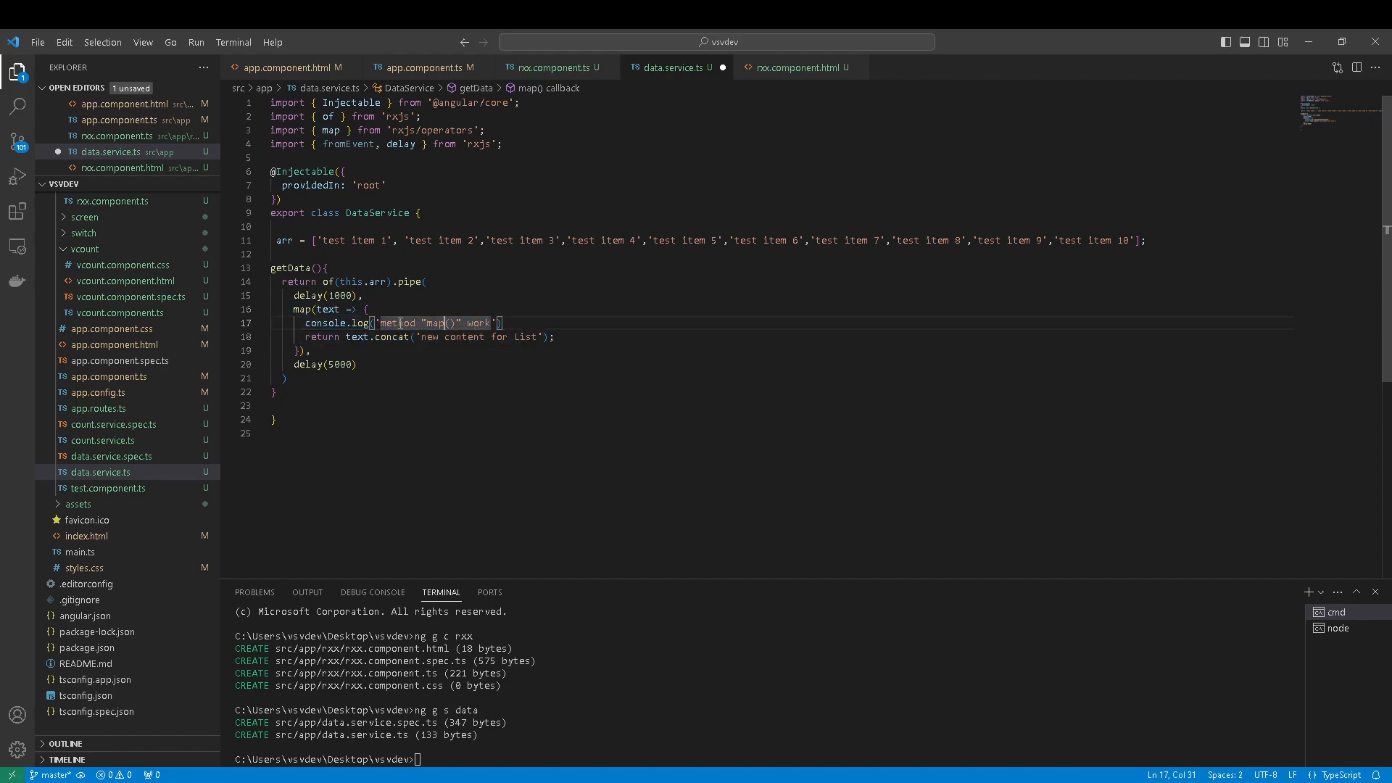
{"action": "left_click_drag", "start_coordinate": [380, 322], "coordinate": [478, 322]}
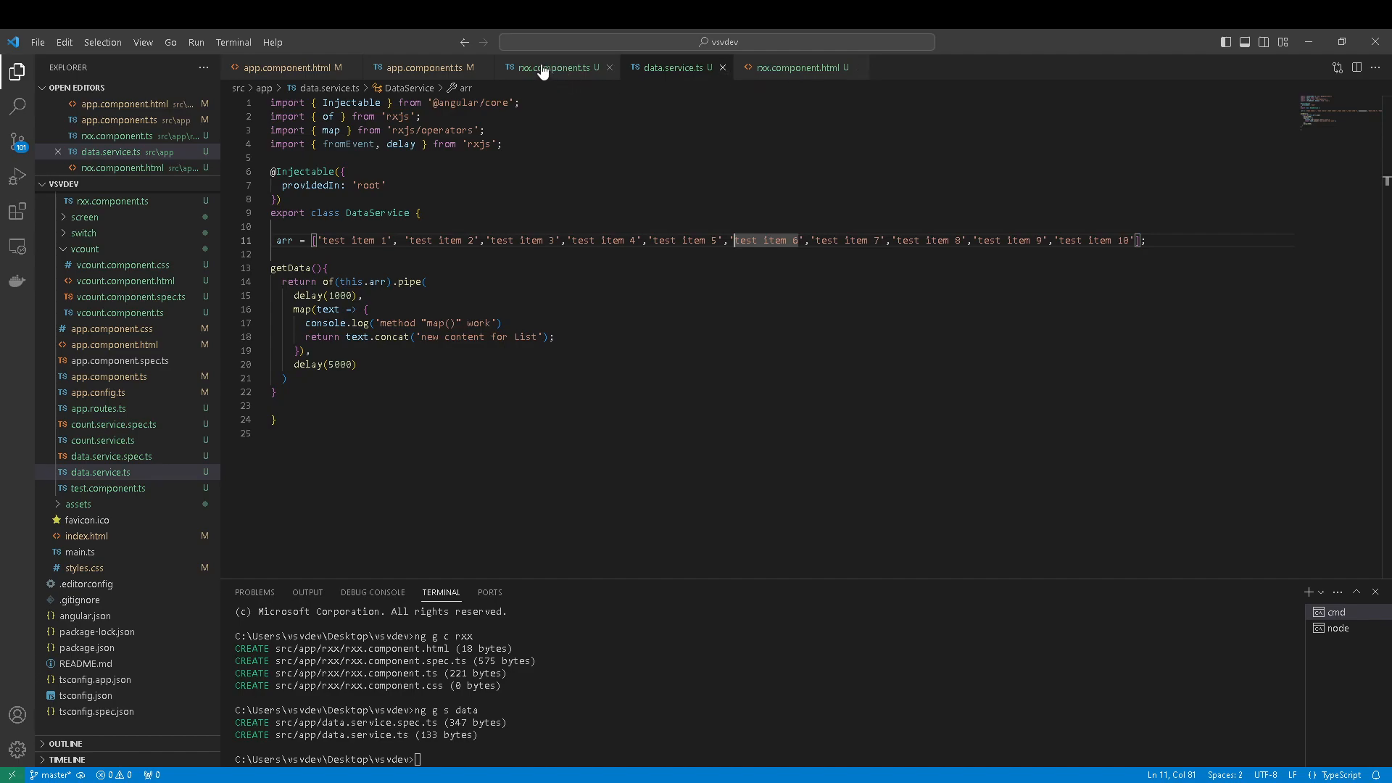
Confirm RxxComponent is in the app component's imports and placed as <sv-rxx/> in its template.
{"action": "left_click", "coordinate": [554, 67]}
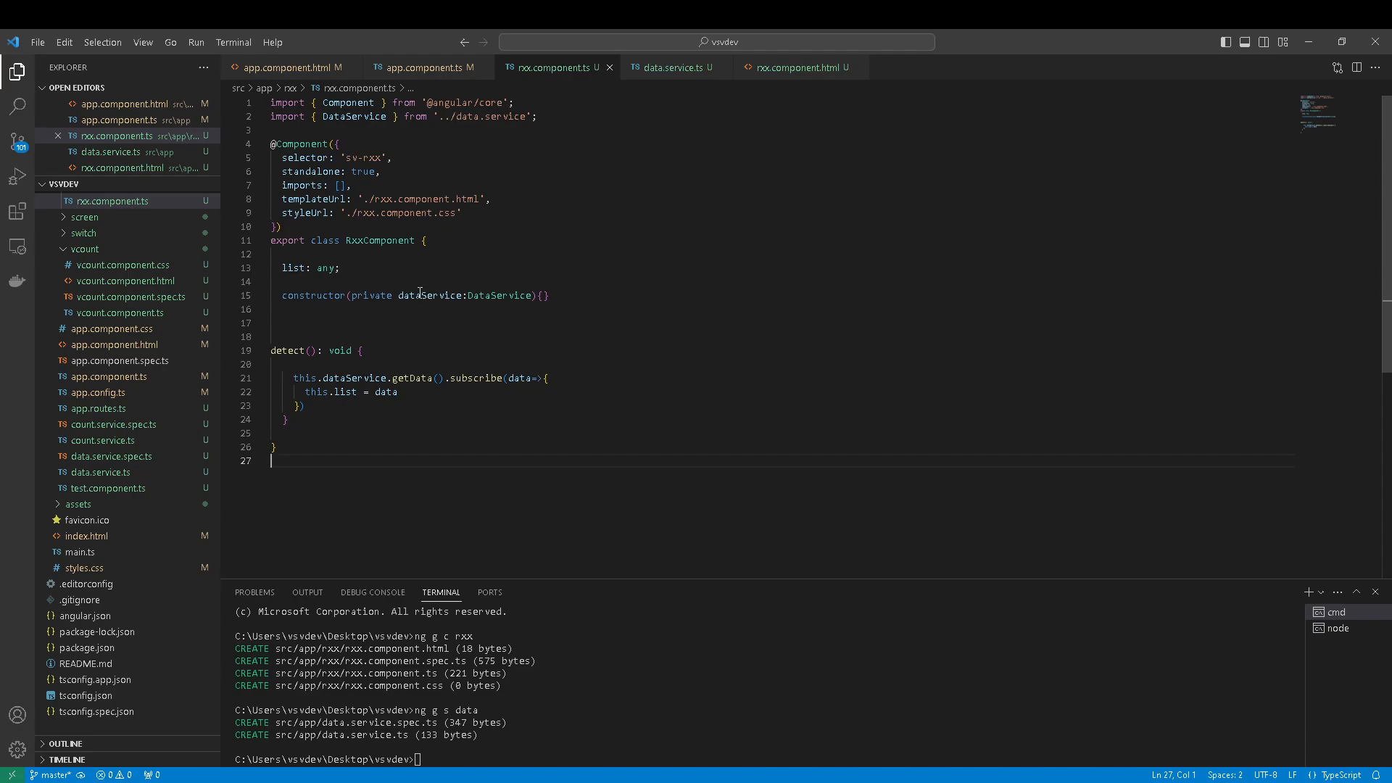
{"action": "left_click", "coordinate": [293, 68]}
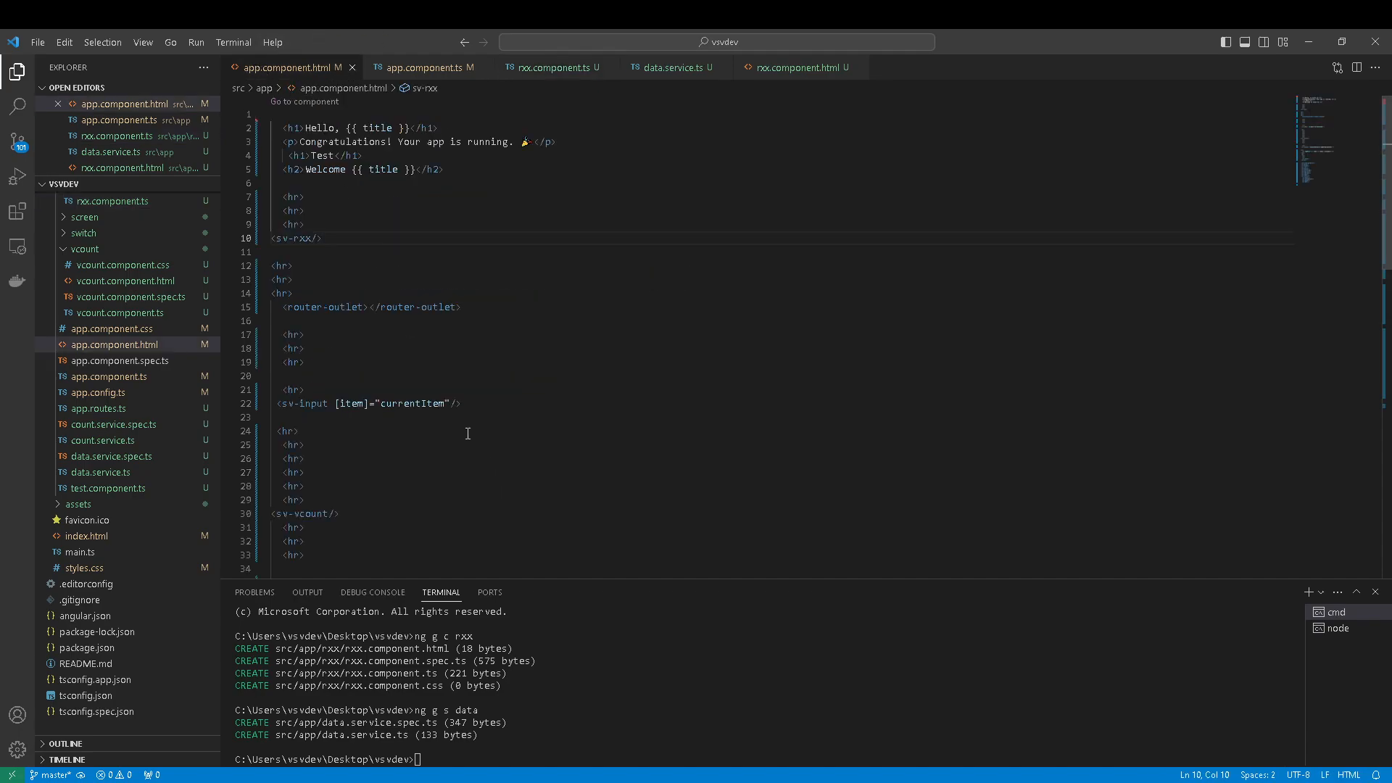
{"action": "left_click", "coordinate": [424, 67]}
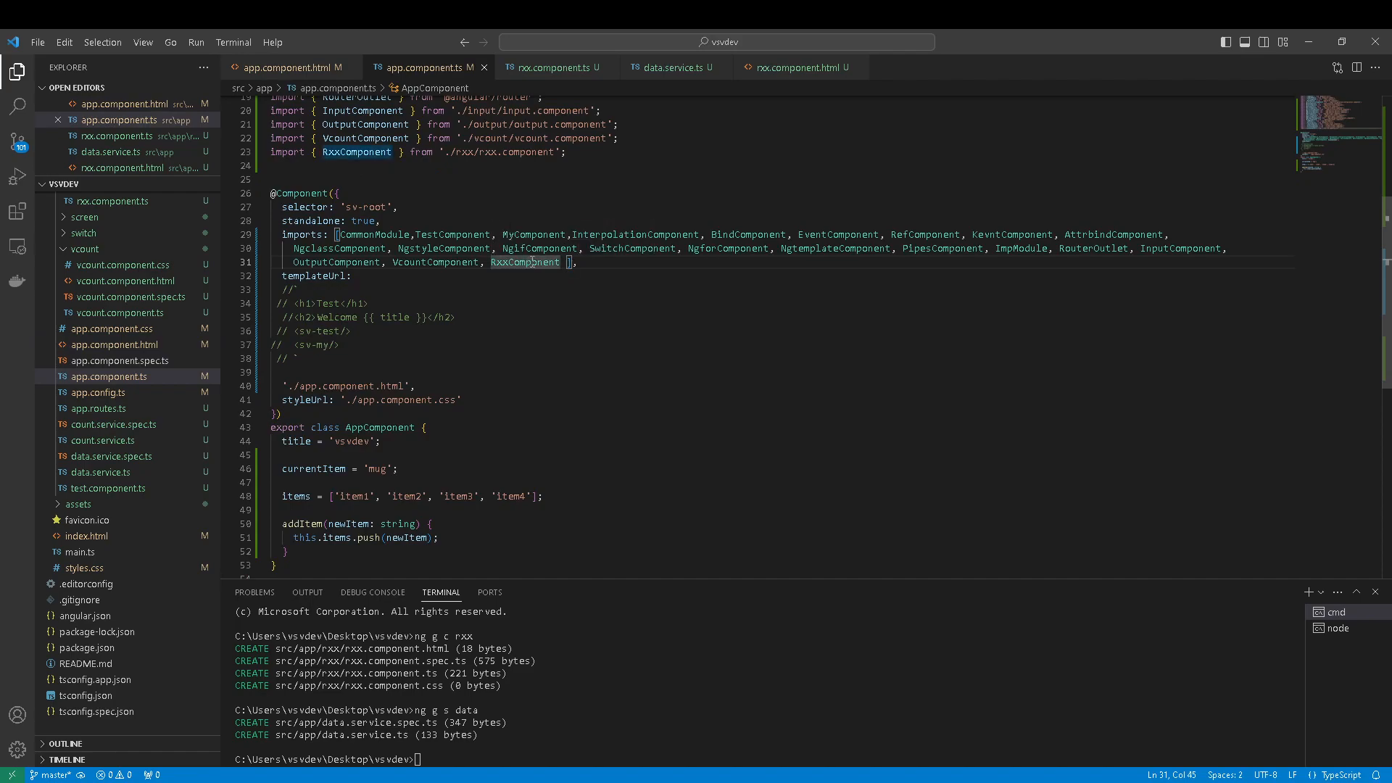
{"action": "mouse_move", "coordinate": [525, 262]}
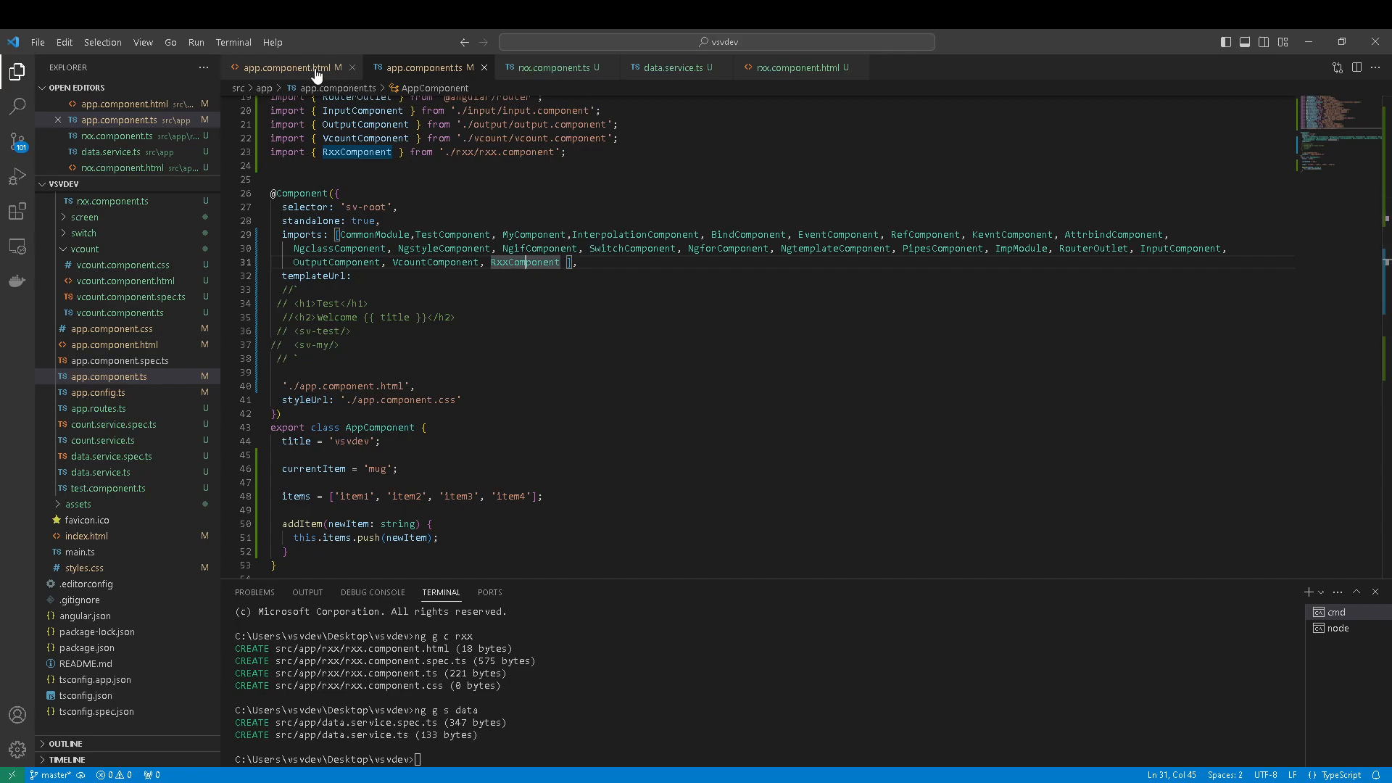
{"action": "left_click", "coordinate": [293, 67]}
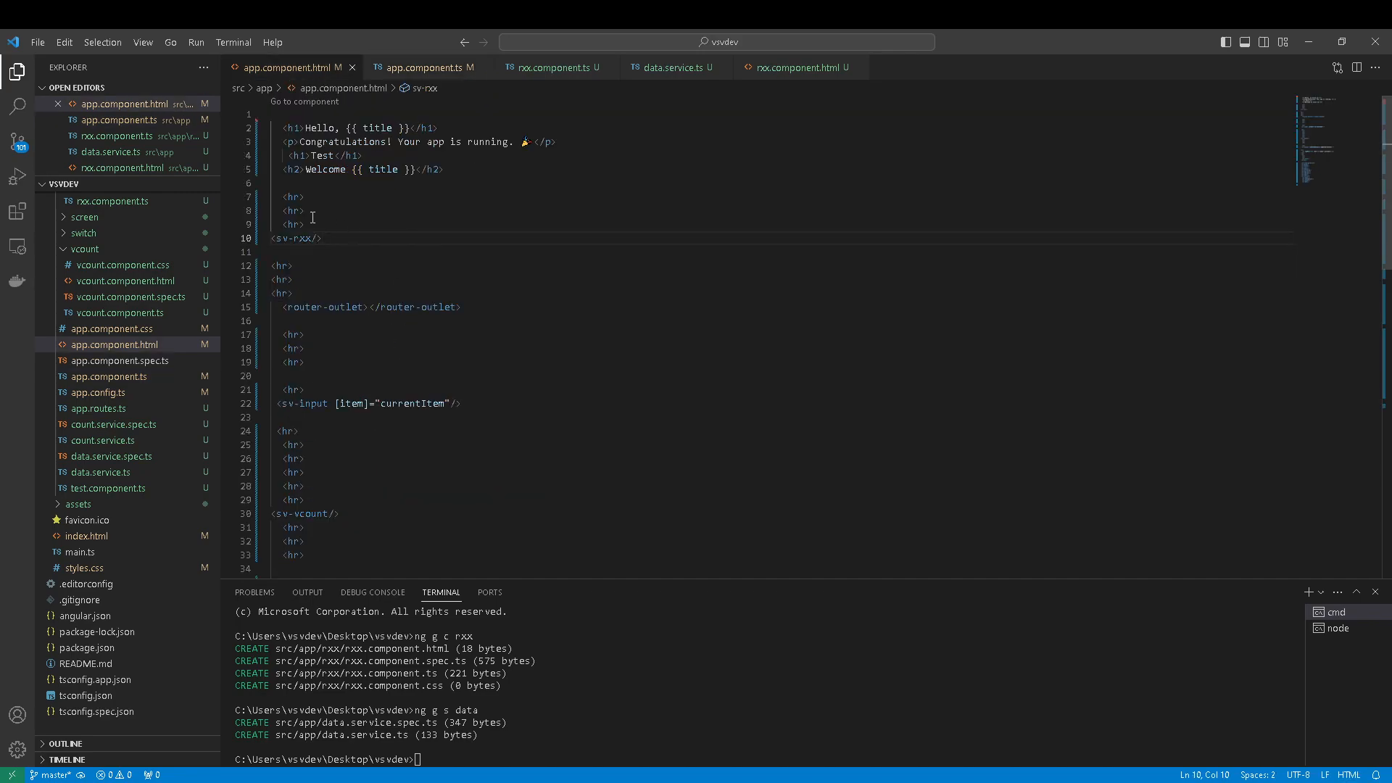
{"action": "triple_click", "coordinate": [296, 238]}
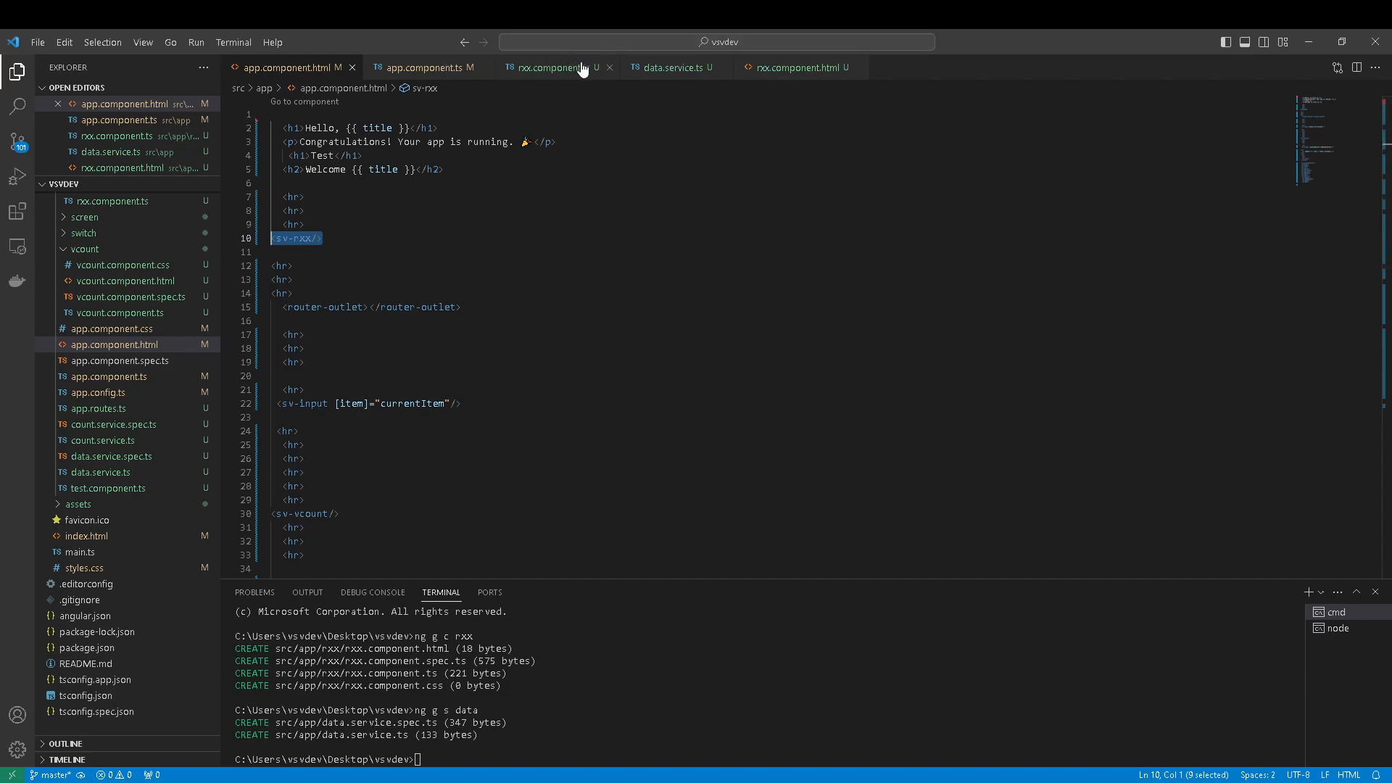
{"action": "left_click", "coordinate": [552, 67]}
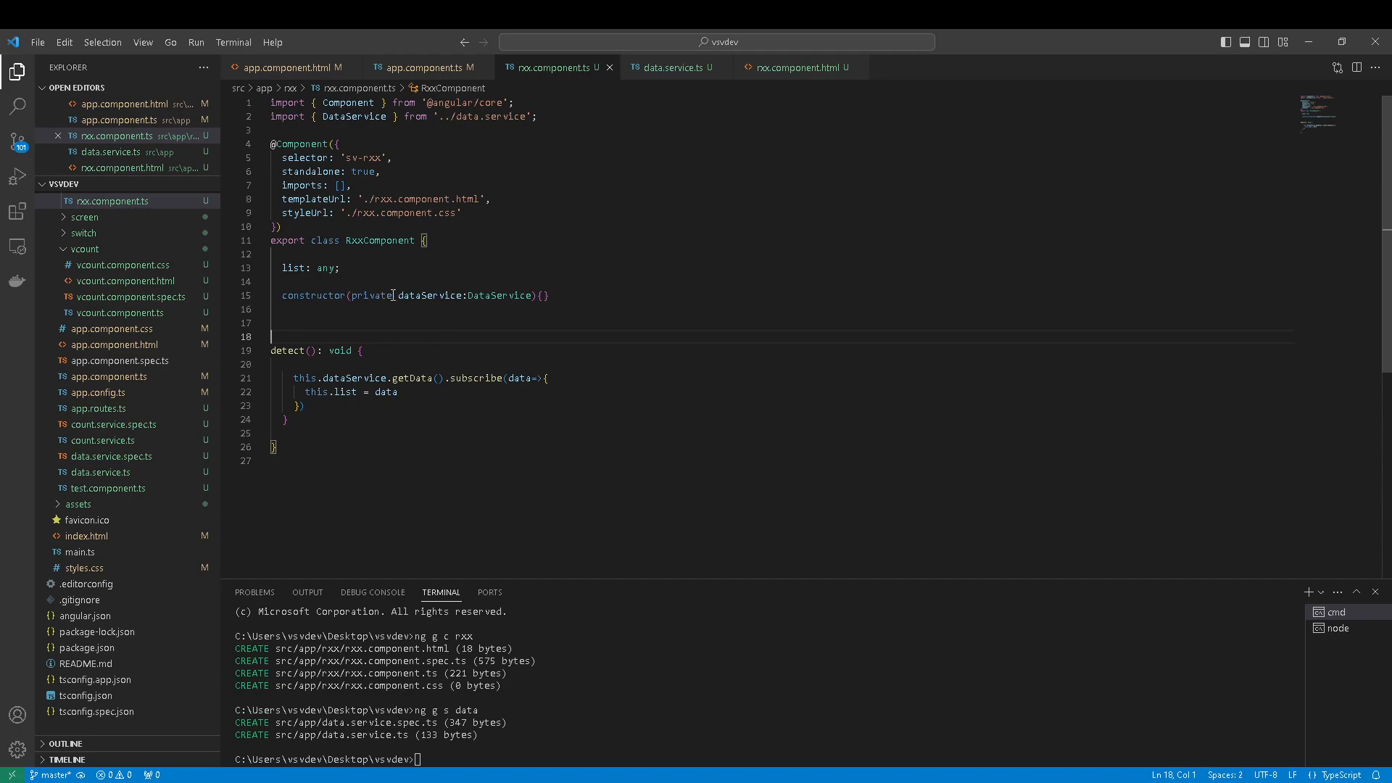
{"action": "left_click_drag", "start_coordinate": [280, 295], "coordinate": [497, 295]}
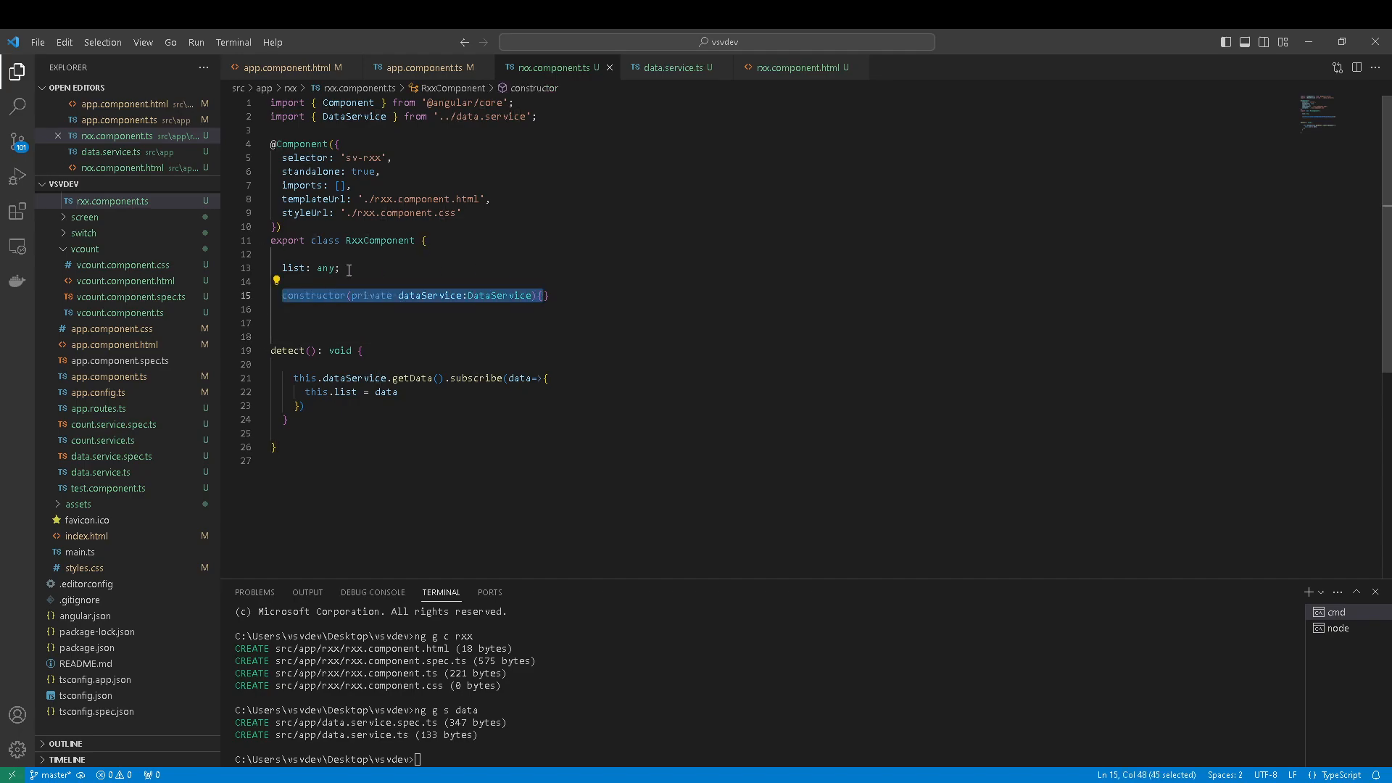
{"action": "mouse_move", "coordinate": [293, 269]}
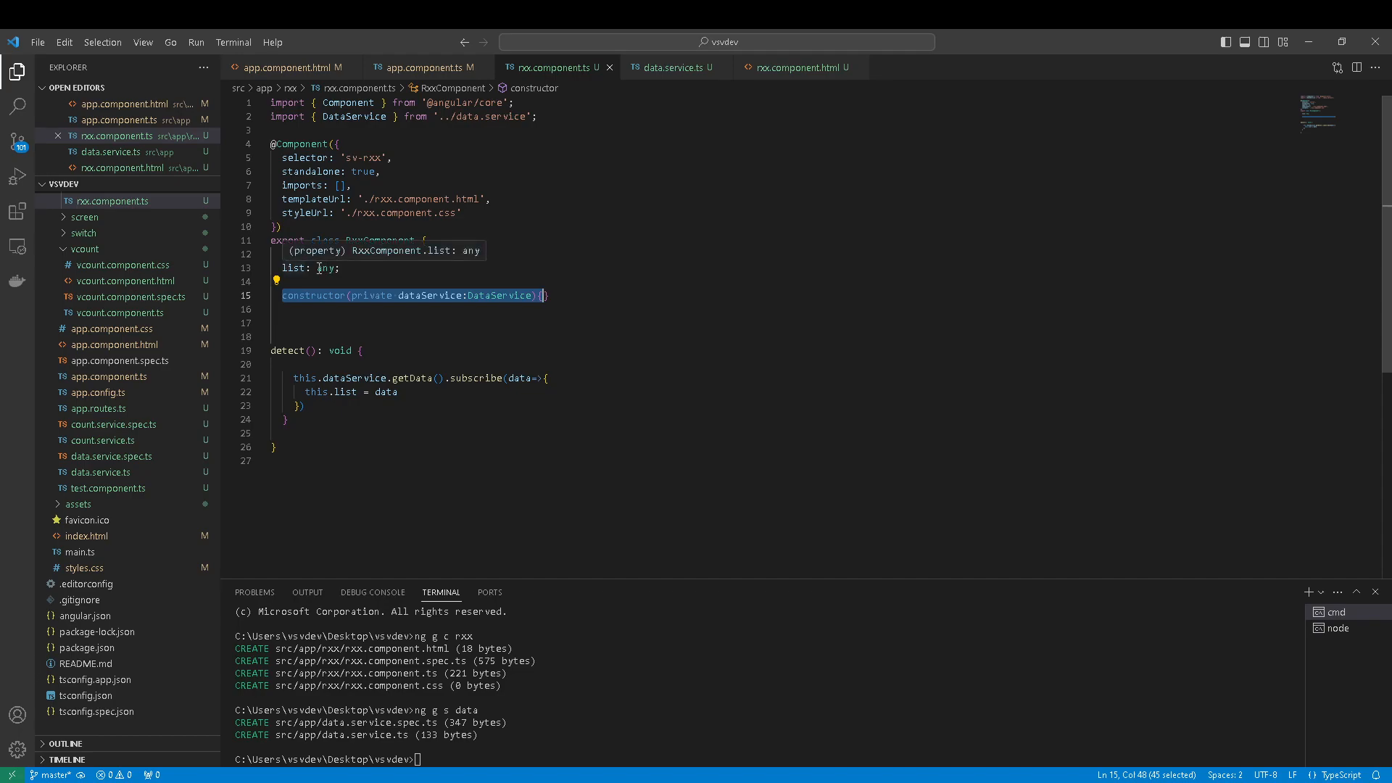
{"action": "left_click", "coordinate": [290, 268]}
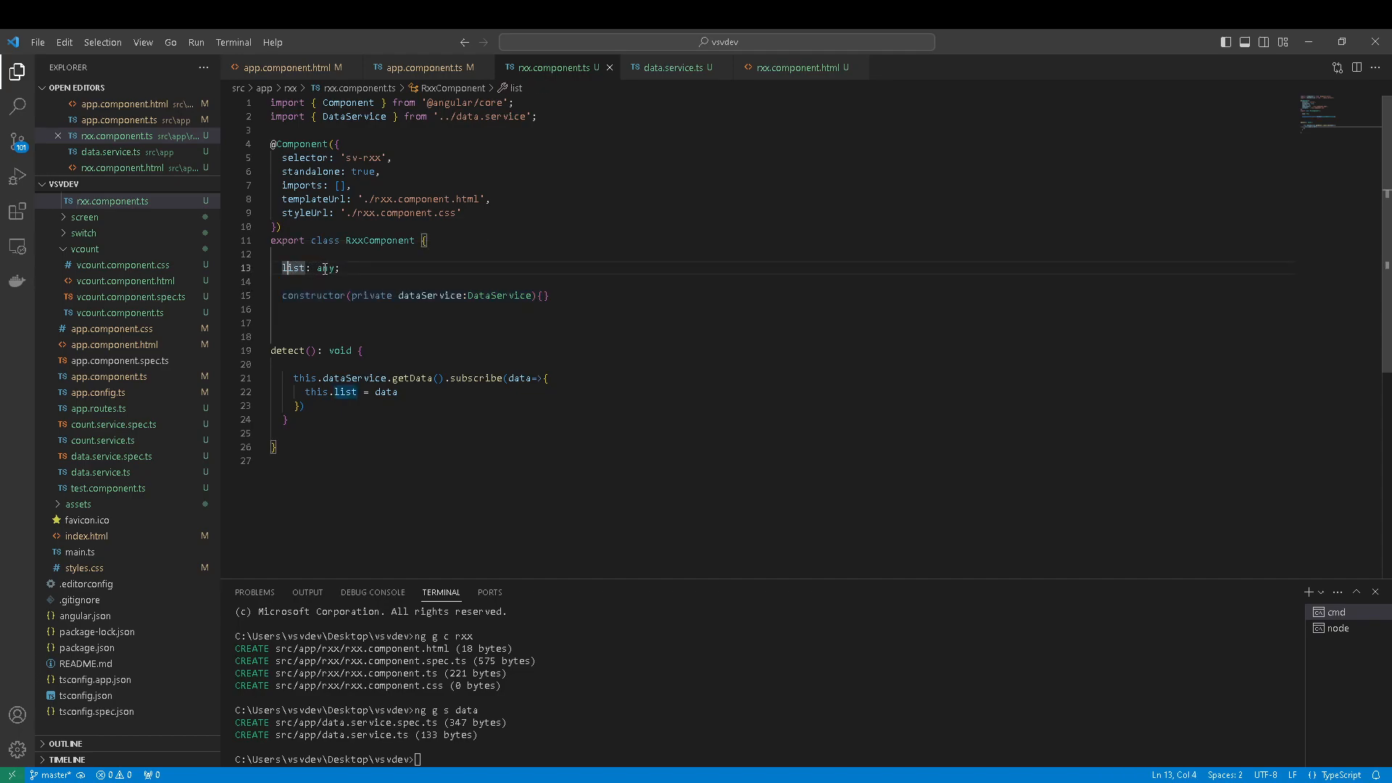
{"action": "scroll", "scroll_direction": "down", "scroll_amount": 3}
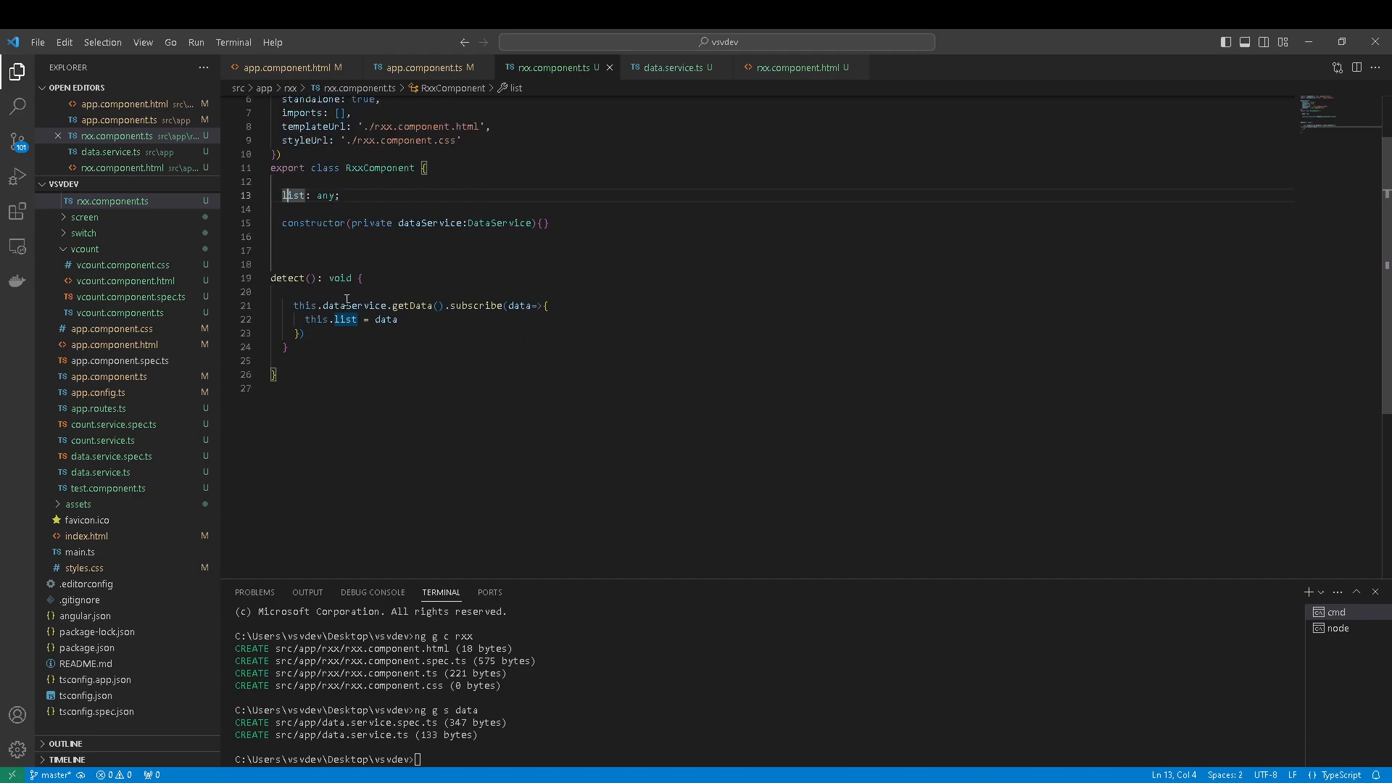
{"action": "left_click", "coordinate": [285, 278]}
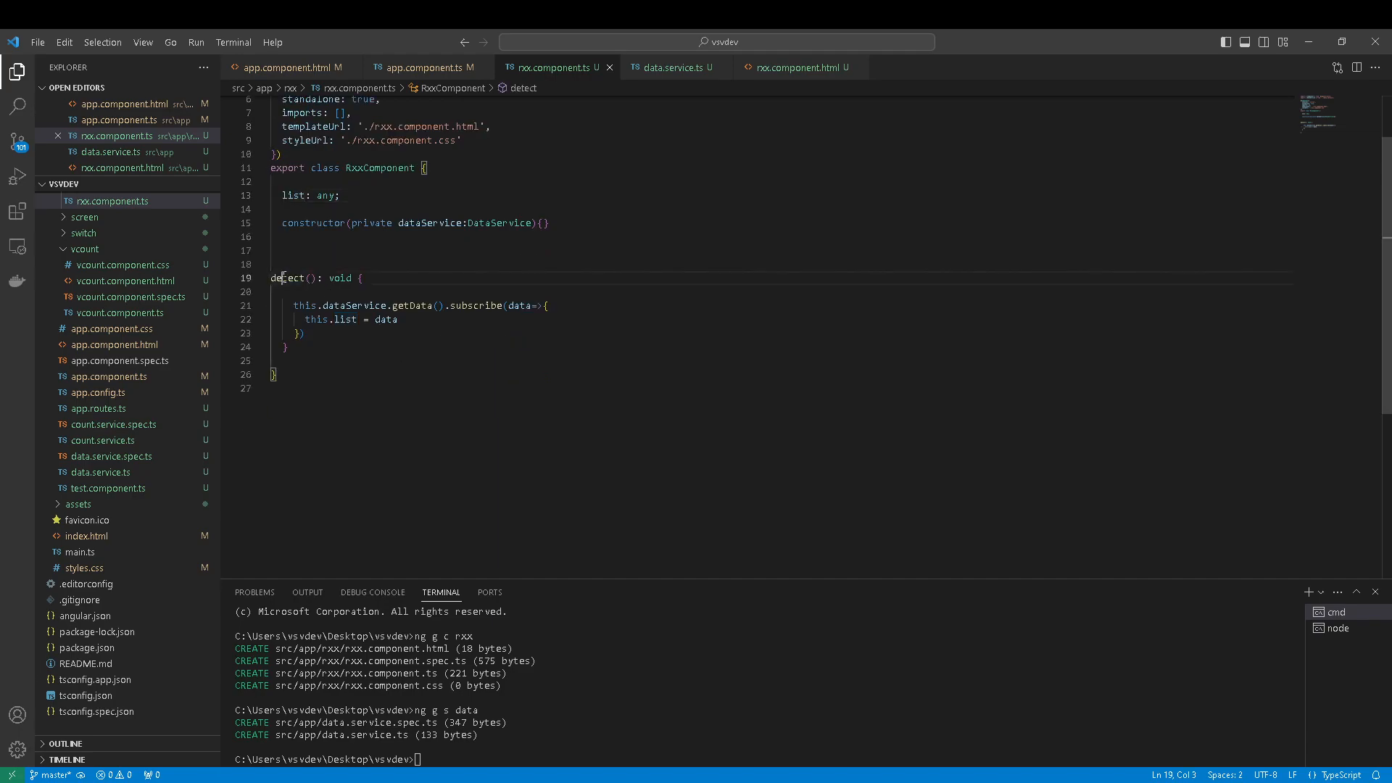
{"action": "mouse_move", "coordinate": [338, 305]}
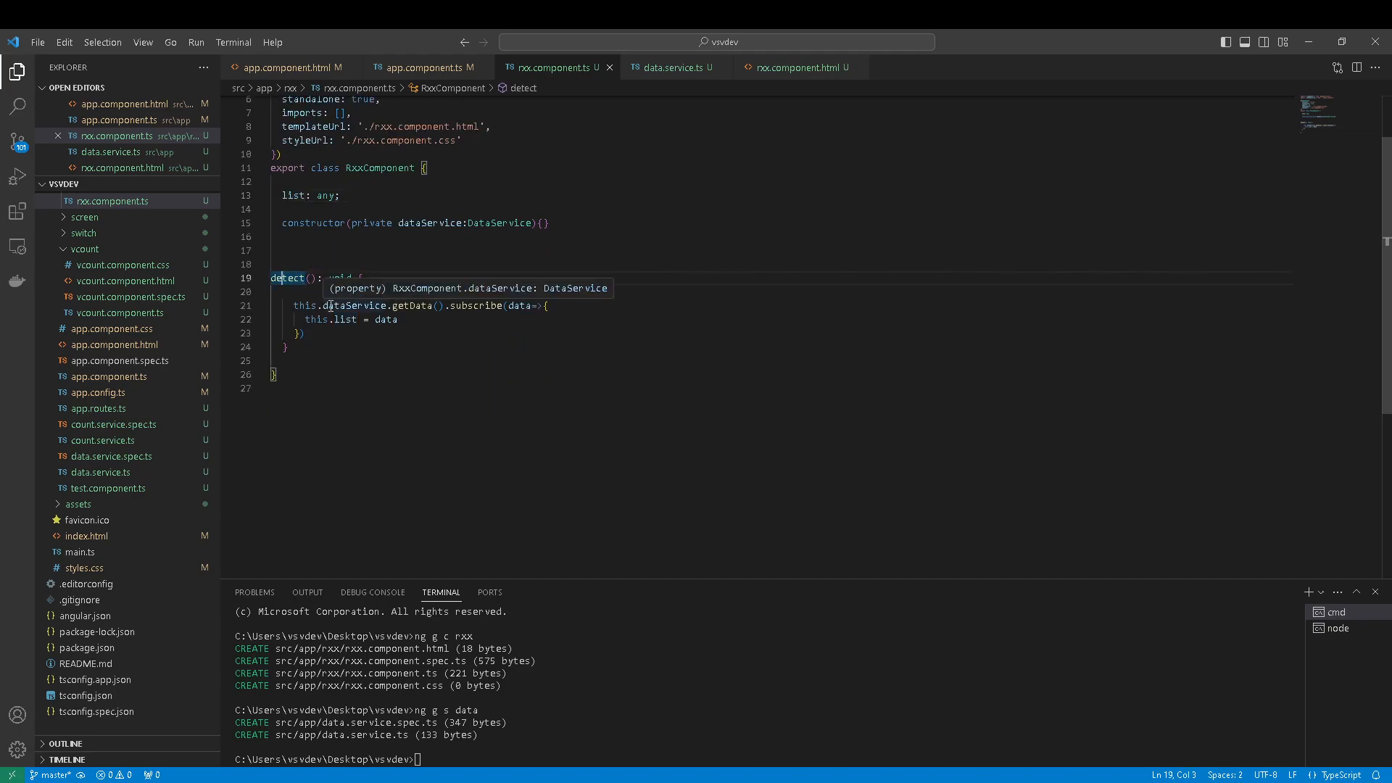
{"action": "mouse_move", "coordinate": [364, 308]}
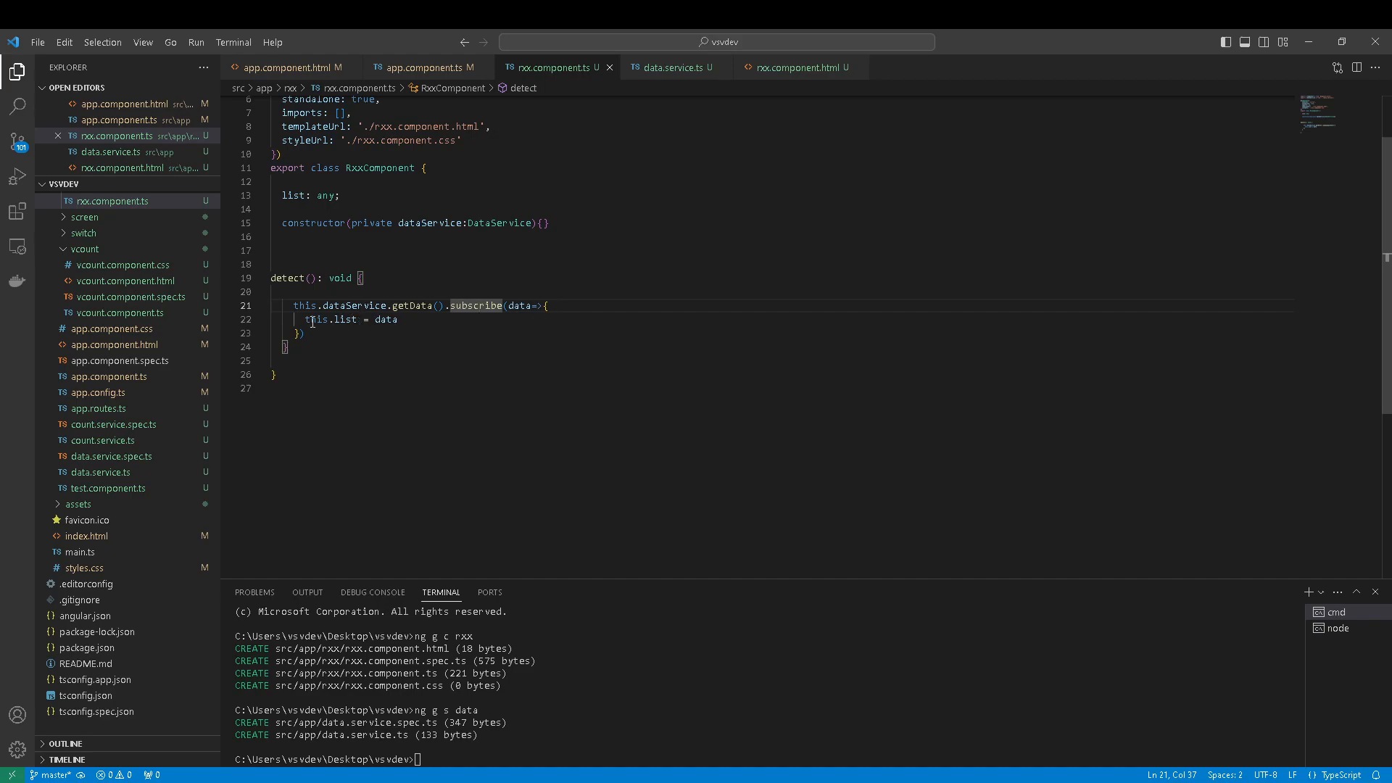
{"action": "mouse_move", "coordinate": [345, 320]}
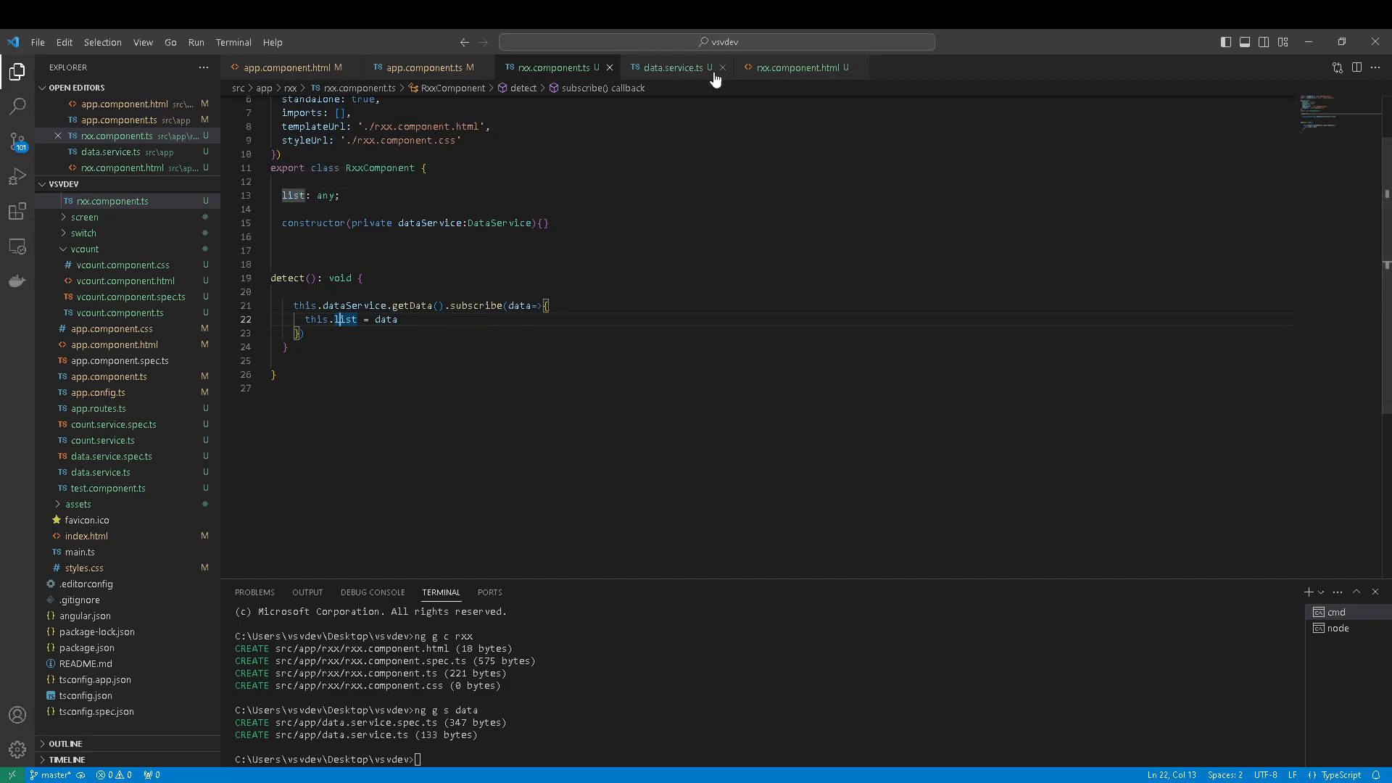
{"action": "left_click", "coordinate": [796, 67]}
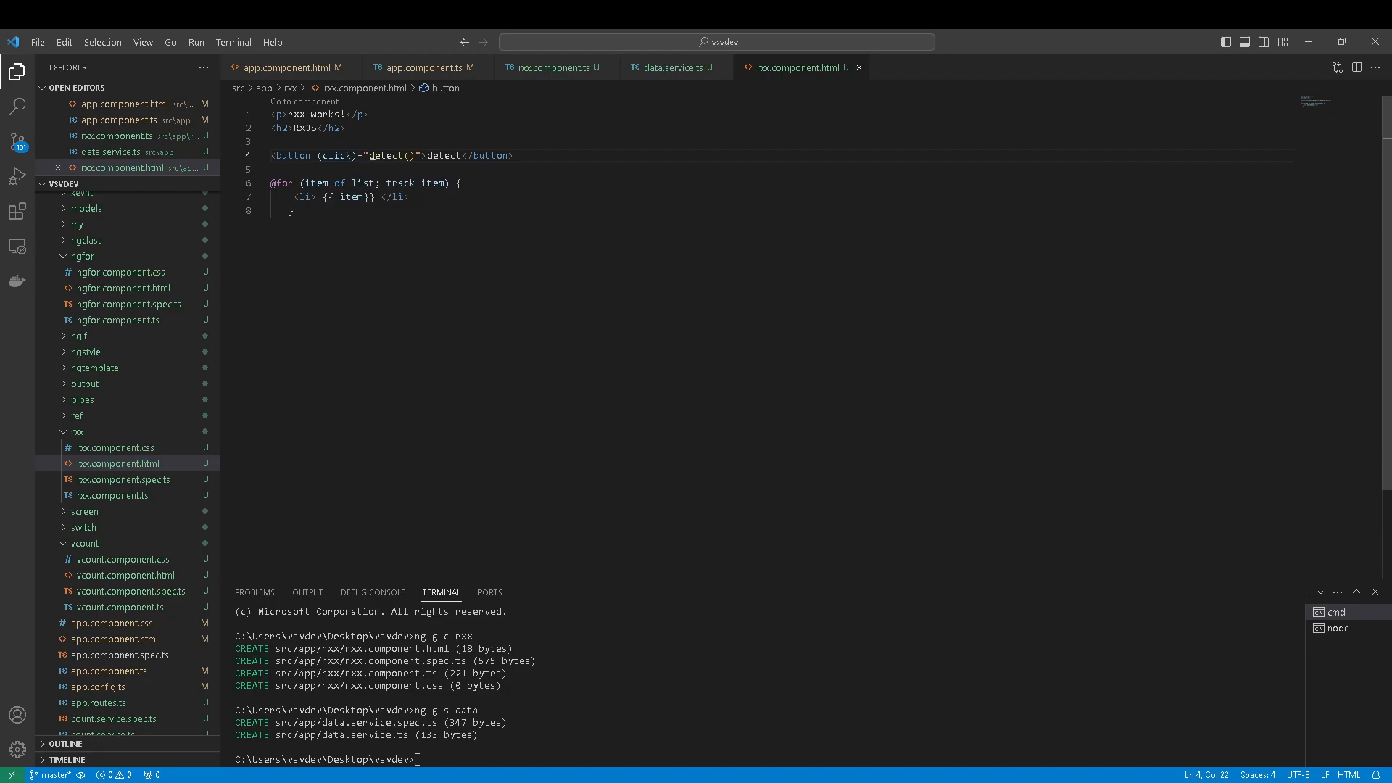
{"action": "mouse_move", "coordinate": [388, 156]}
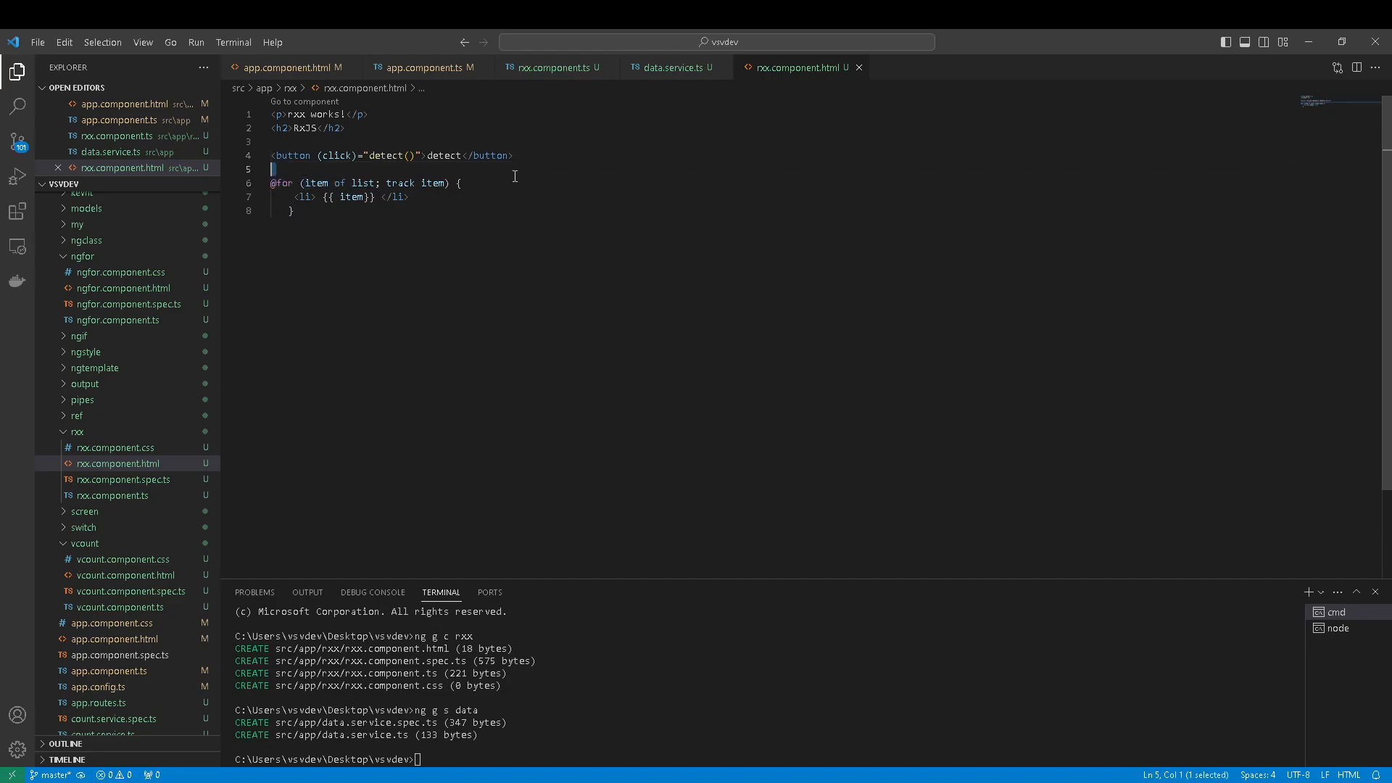
{"action": "left_click_drag", "start_coordinate": [274, 168], "coordinate": [409, 197]}
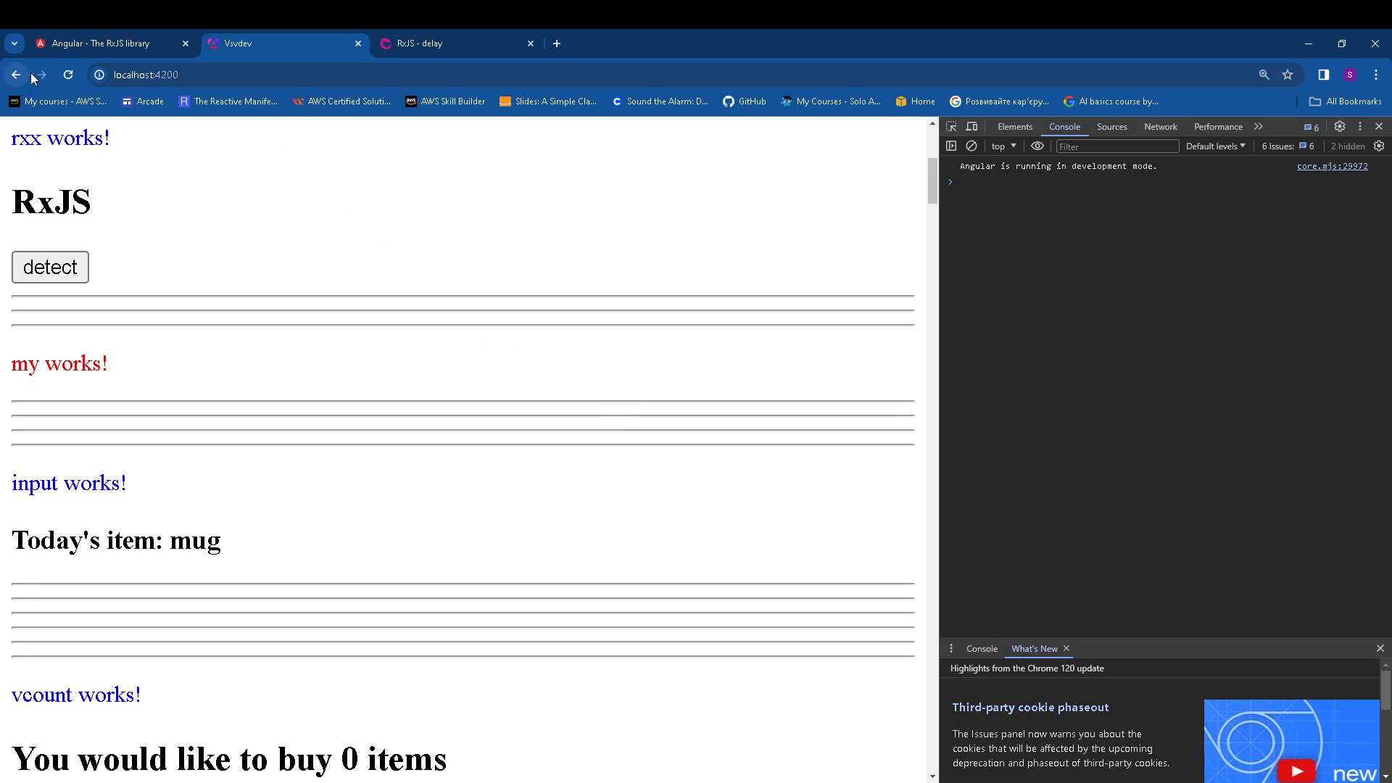
{"action": "mouse_move", "coordinate": [51, 170]}
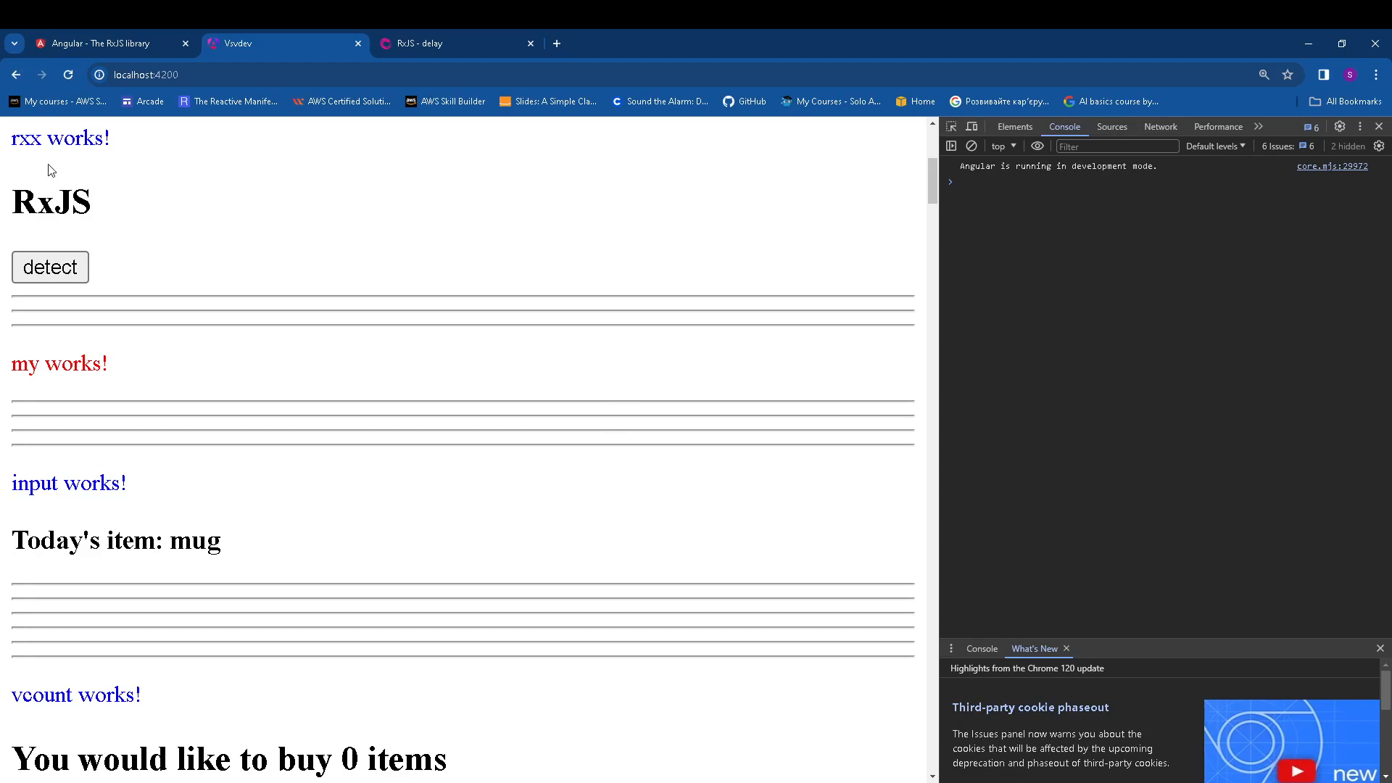
{"action": "mouse_move", "coordinate": [8, 142]}
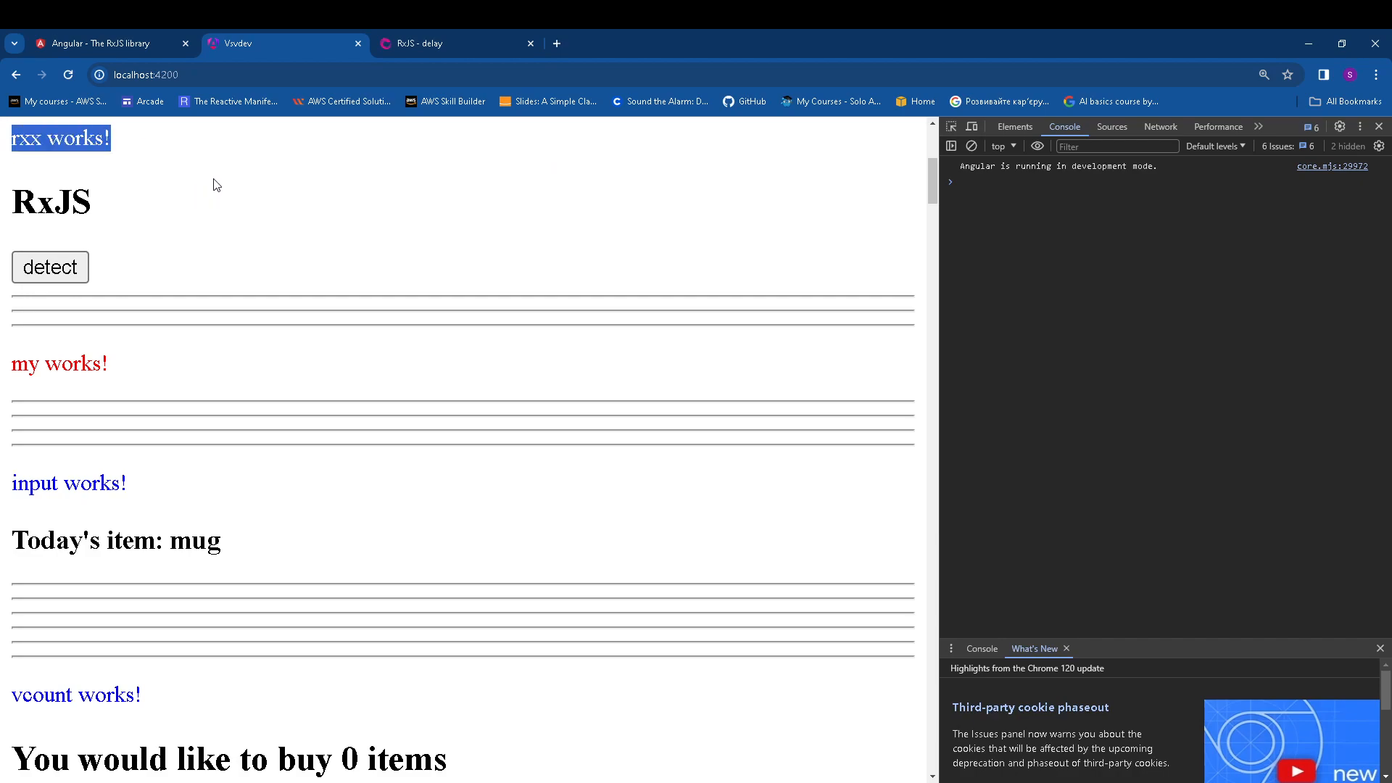
{"action": "mouse_move", "coordinate": [1043, 229]}
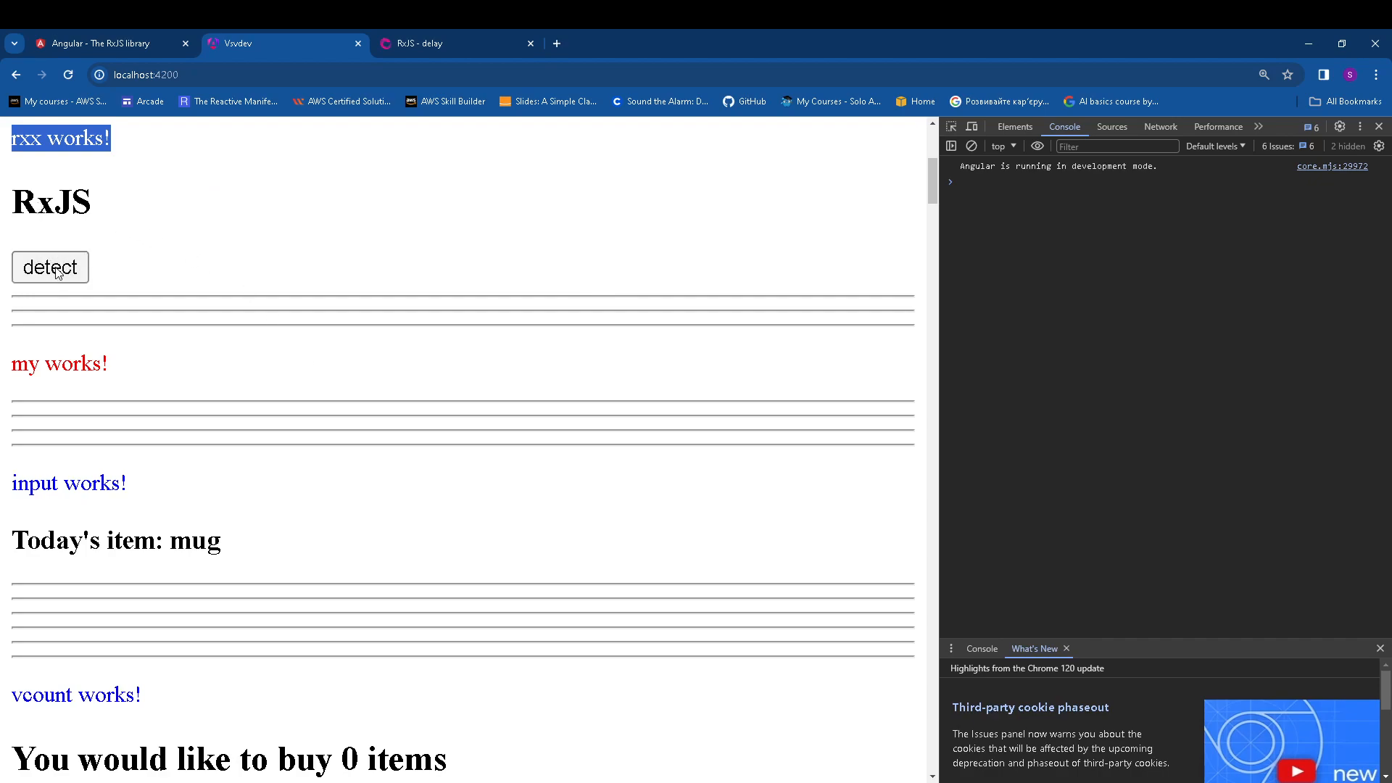
Trigger detect on localhost:4200 so 'method map() work' logs and the ten test items render.
{"action": "left_click", "coordinate": [50, 267]}
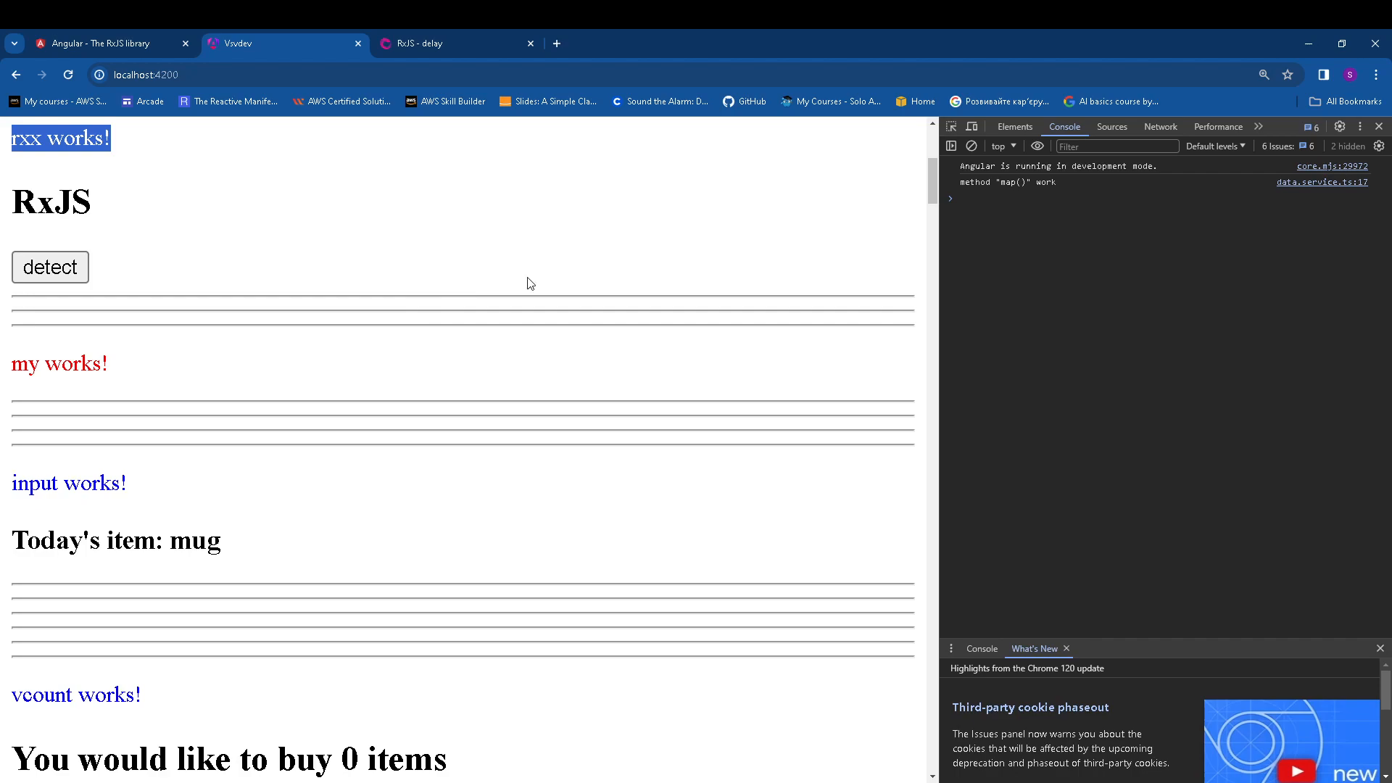
{"action": "left_click", "coordinate": [1008, 182]}
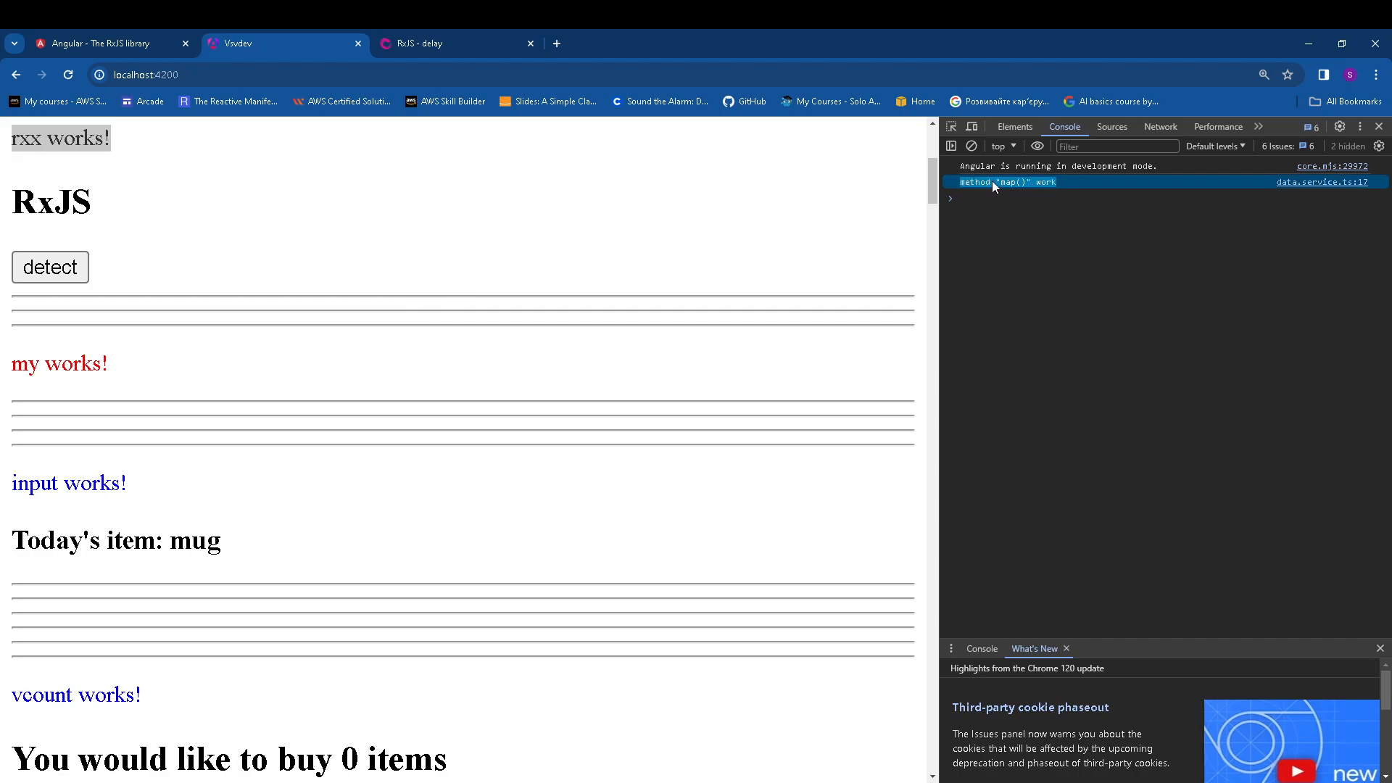
{"action": "left_click", "coordinate": [50, 268]}
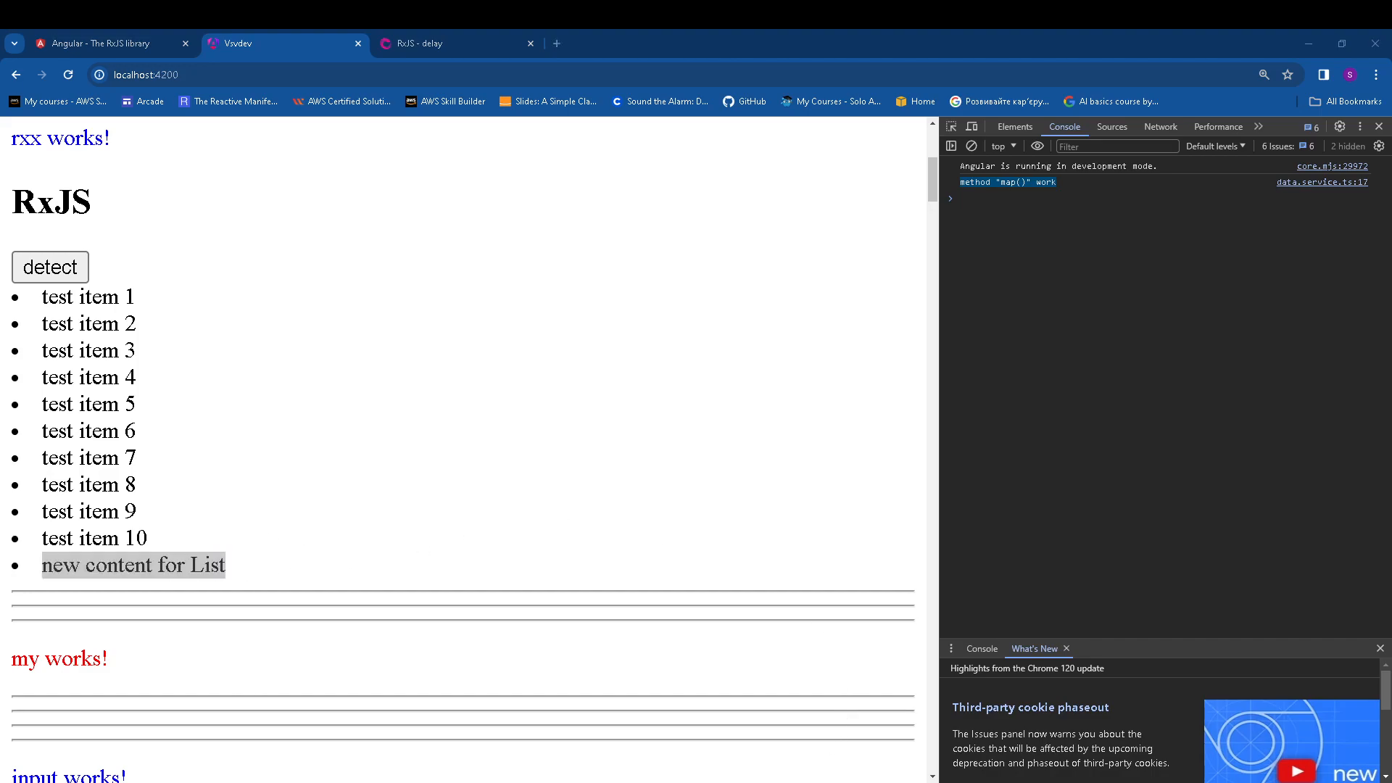
Review the RxJS delay reference, then Angular's RxJS library guide down to its Operators section.
{"action": "left_click", "coordinate": [435, 44]}
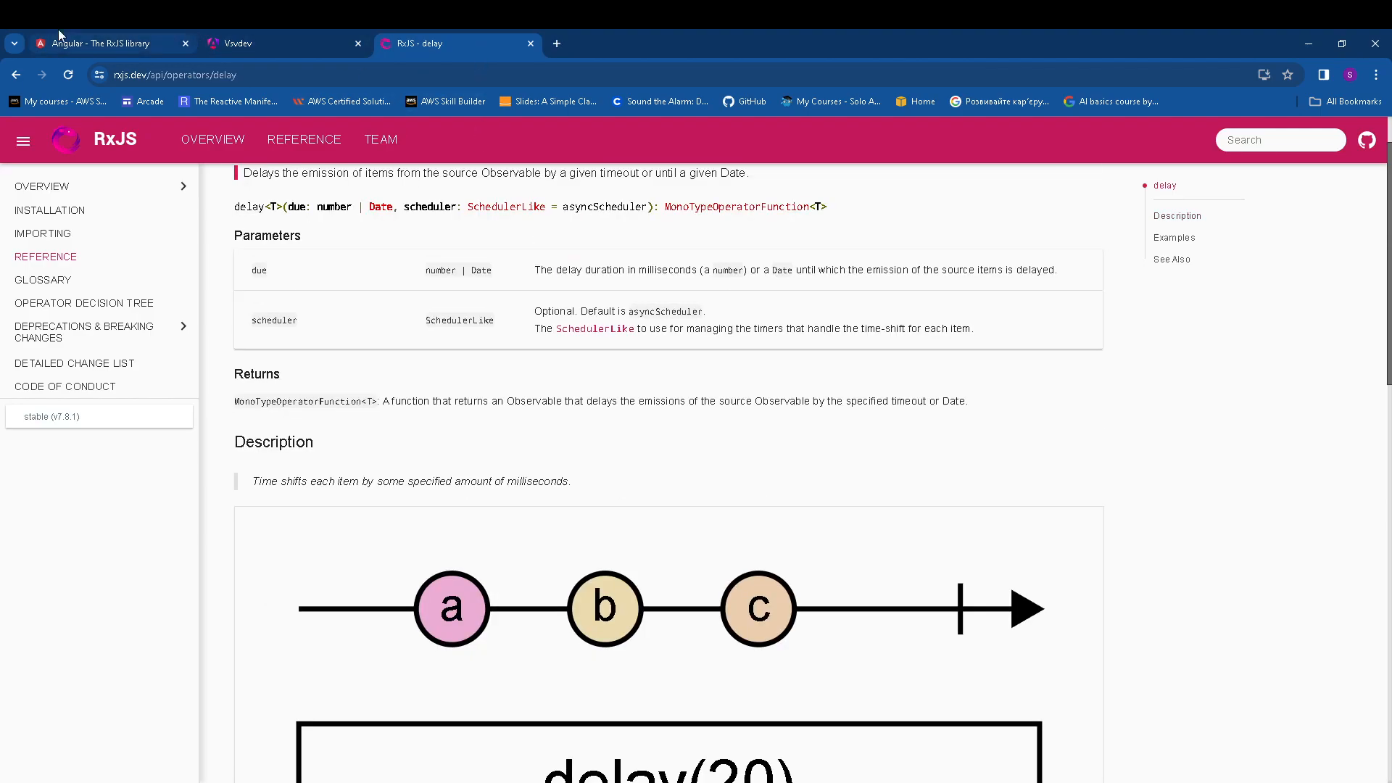
{"action": "left_click", "coordinate": [102, 43]}
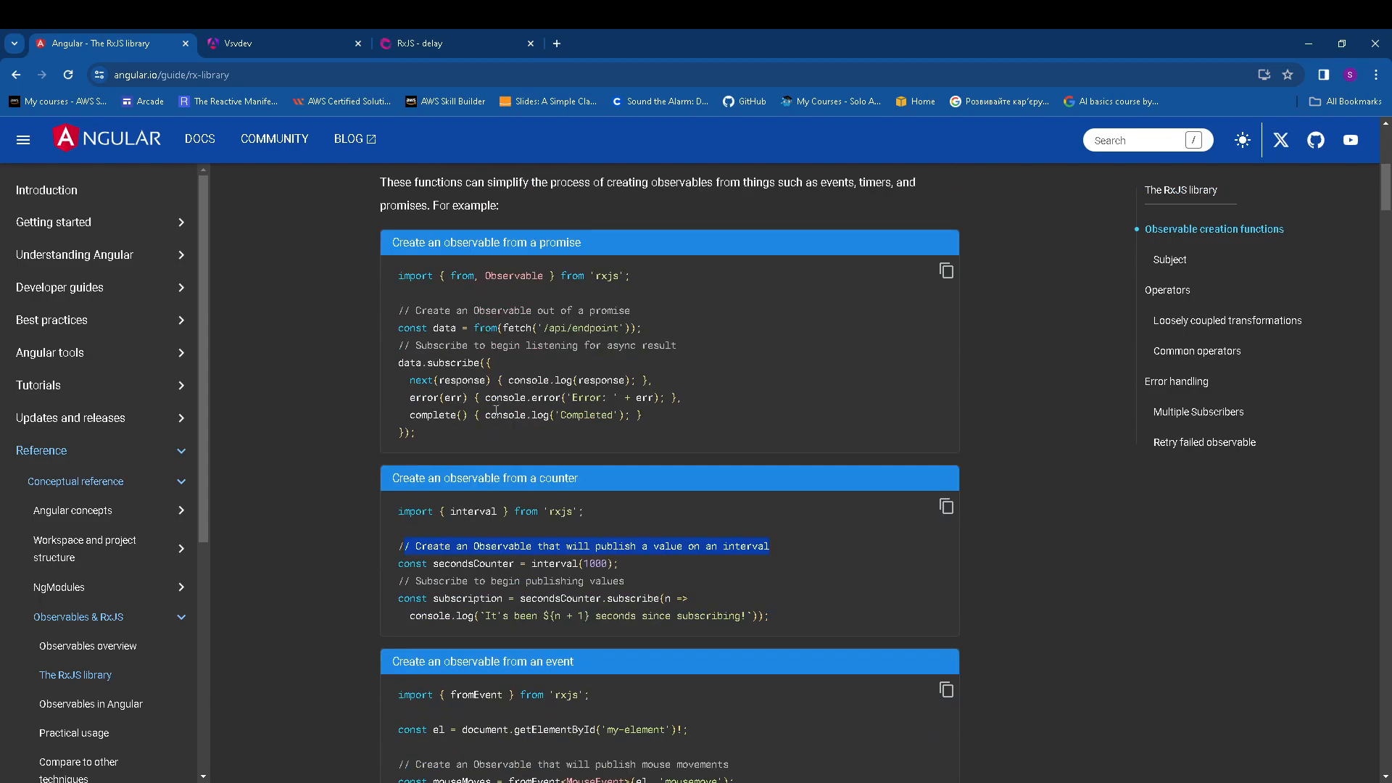
{"action": "scroll", "scroll_direction": "down", "scroll_amount": 3}
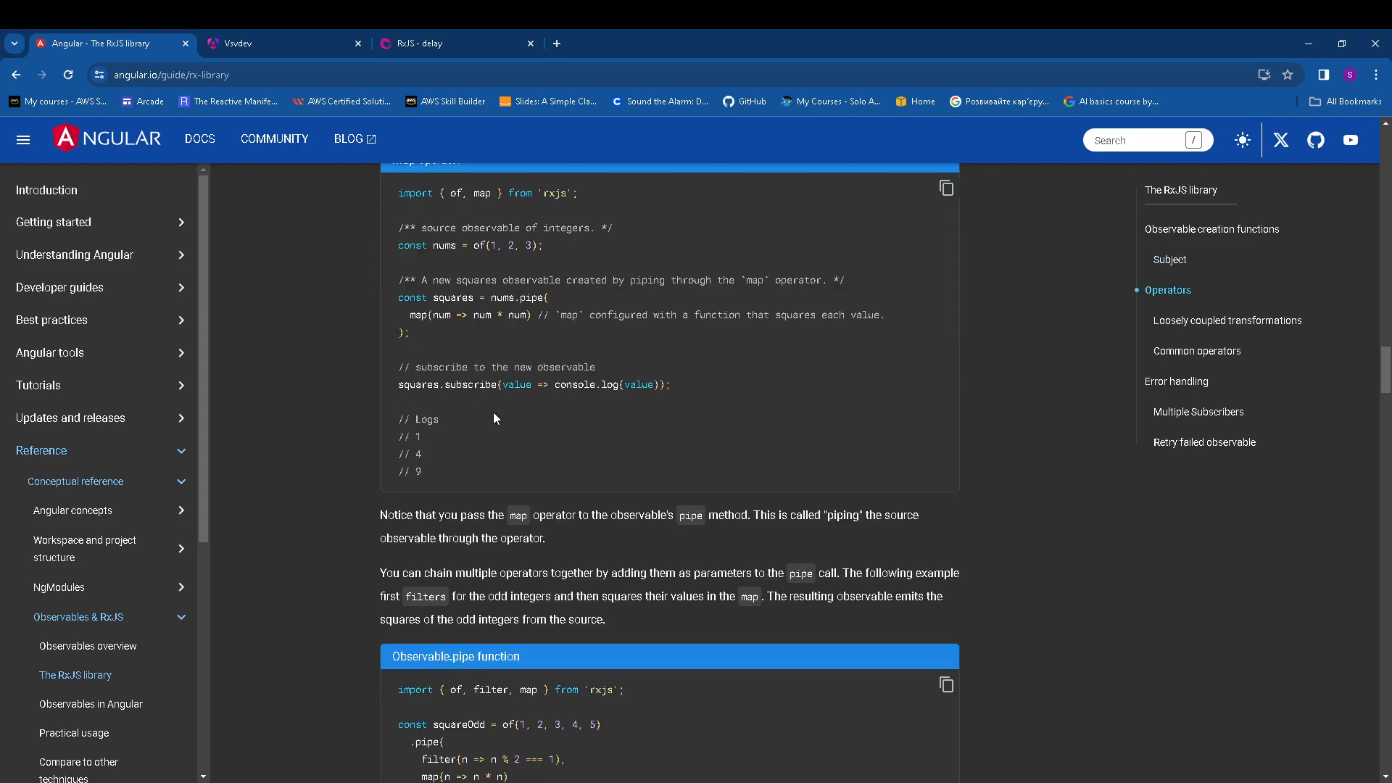
{"action": "scroll", "scroll_direction": "down", "scroll_amount": 3}
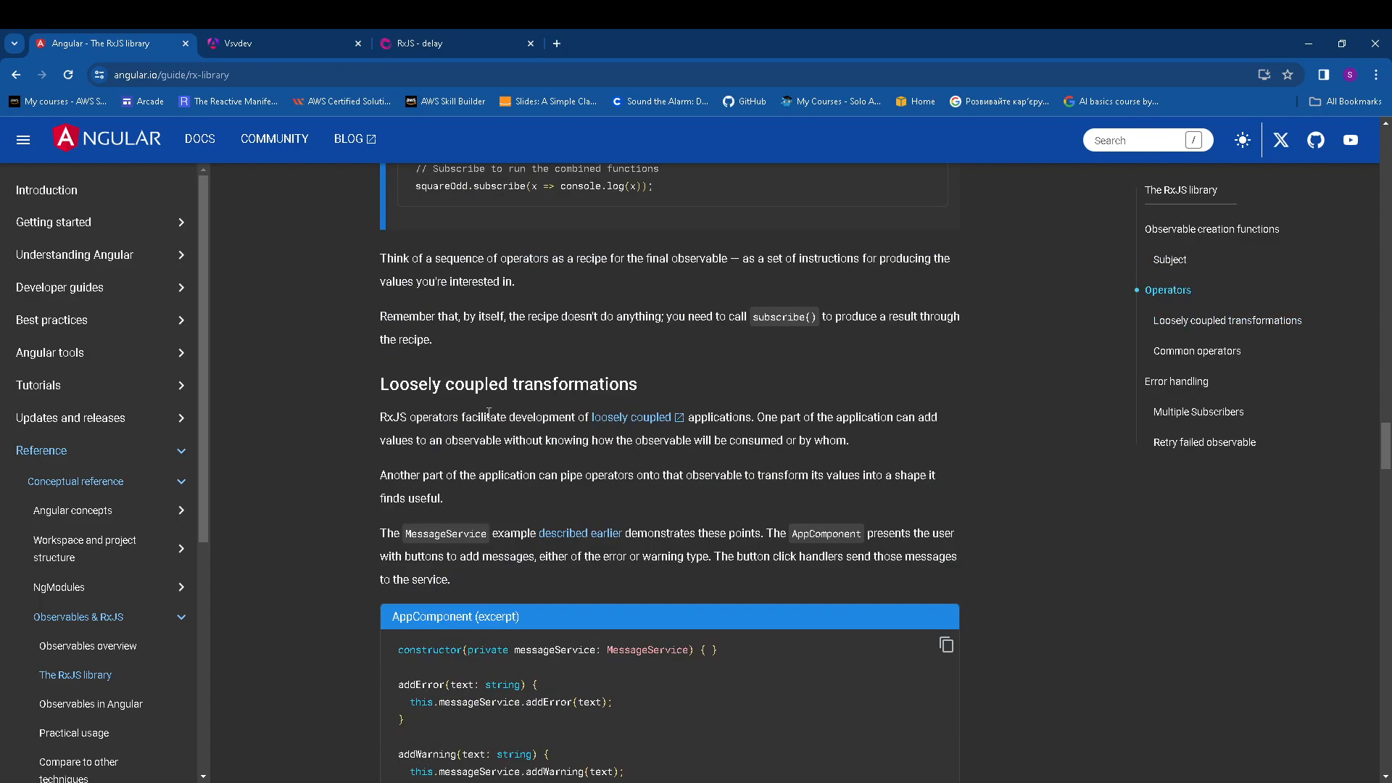